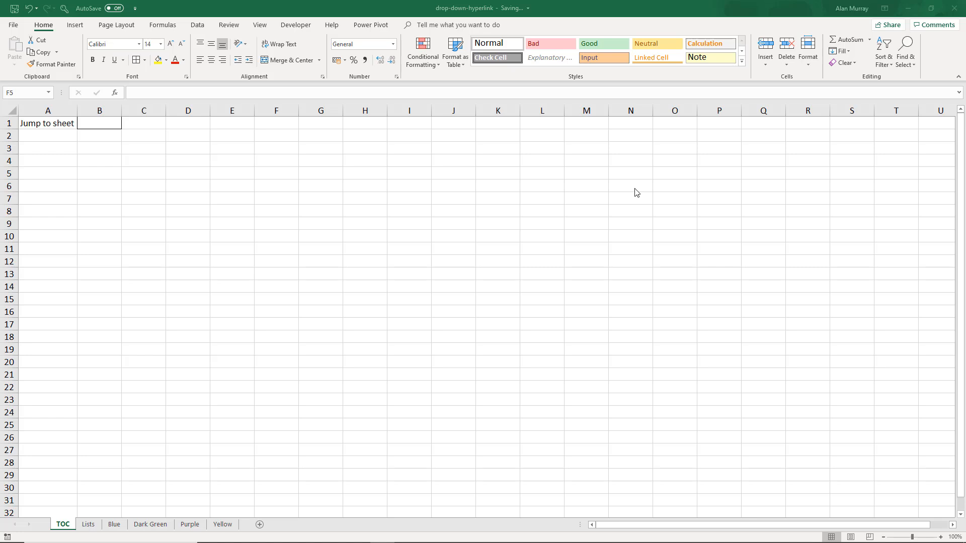
{"action": "mouse_move", "coordinate": [144, 179]}
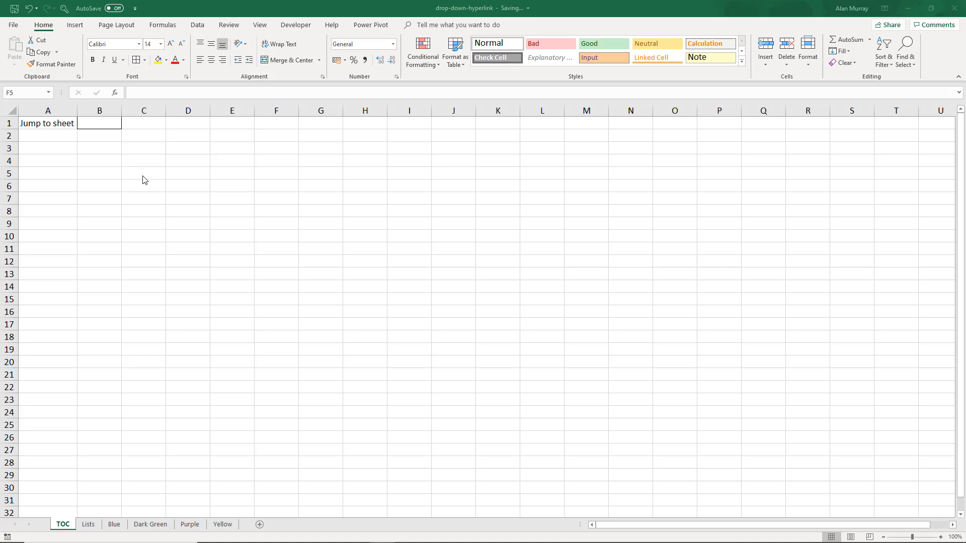
Step: Review the four sheet names on Lists, then start Data Validation for TOC cell B1
{"action": "left_click", "coordinate": [276, 173]}
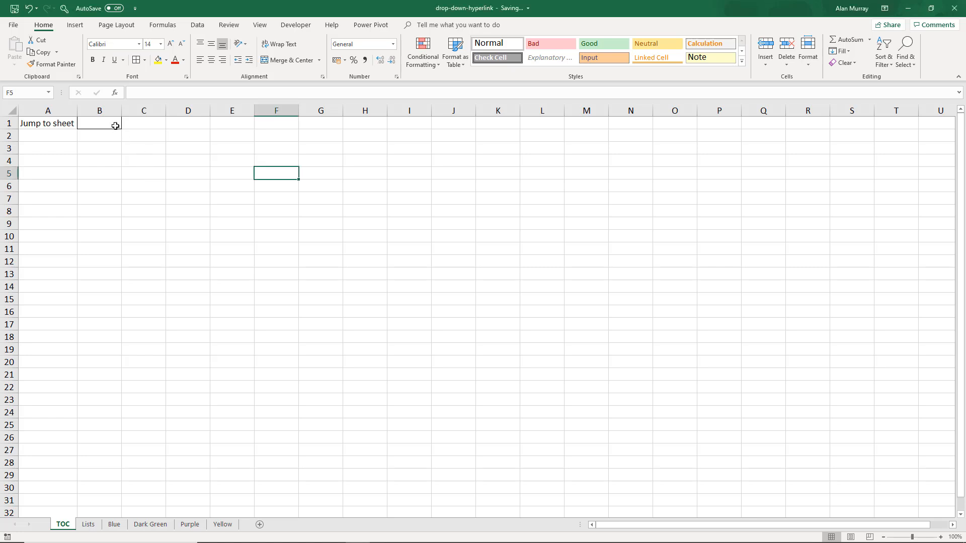
{"action": "mouse_move", "coordinate": [117, 137]}
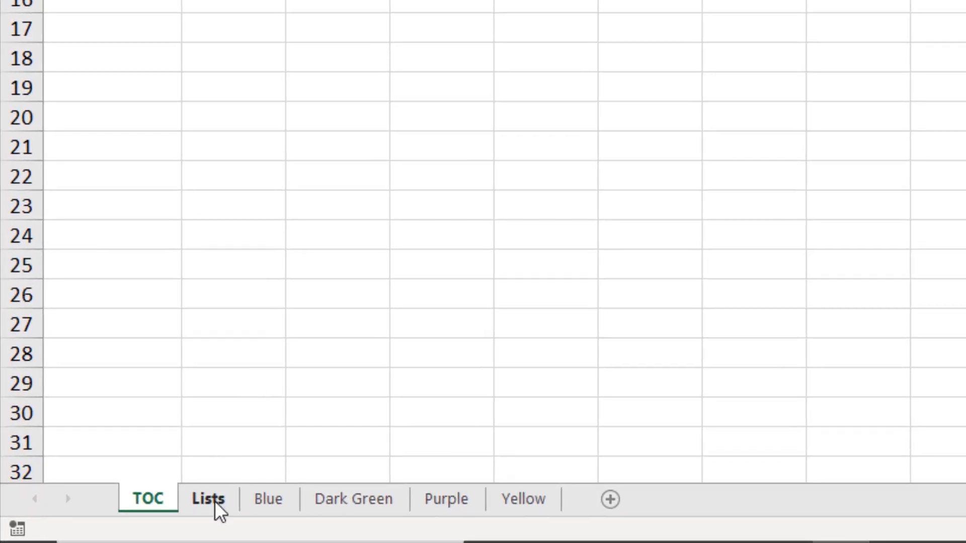
{"action": "left_click", "coordinate": [207, 499]}
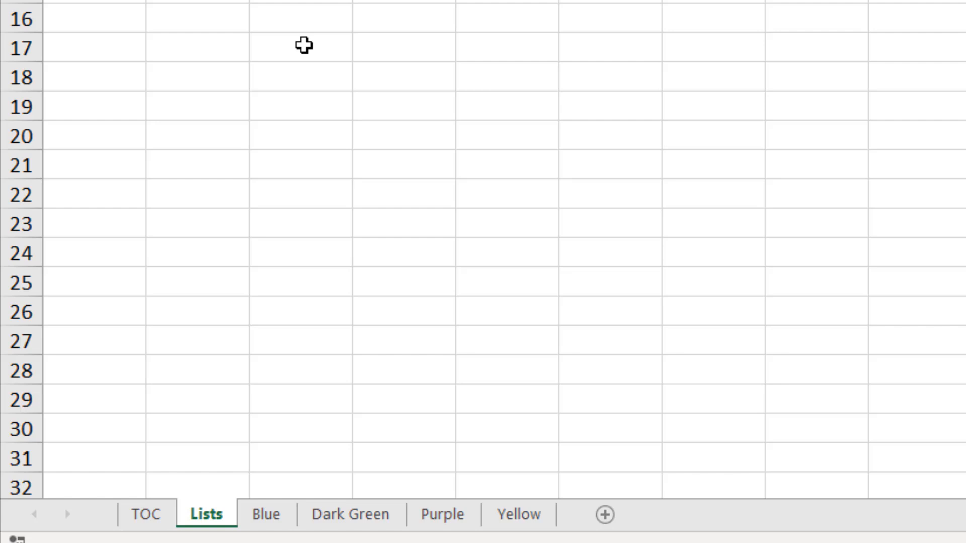
{"action": "scroll", "scroll_direction": "up", "scroll_amount": 3}
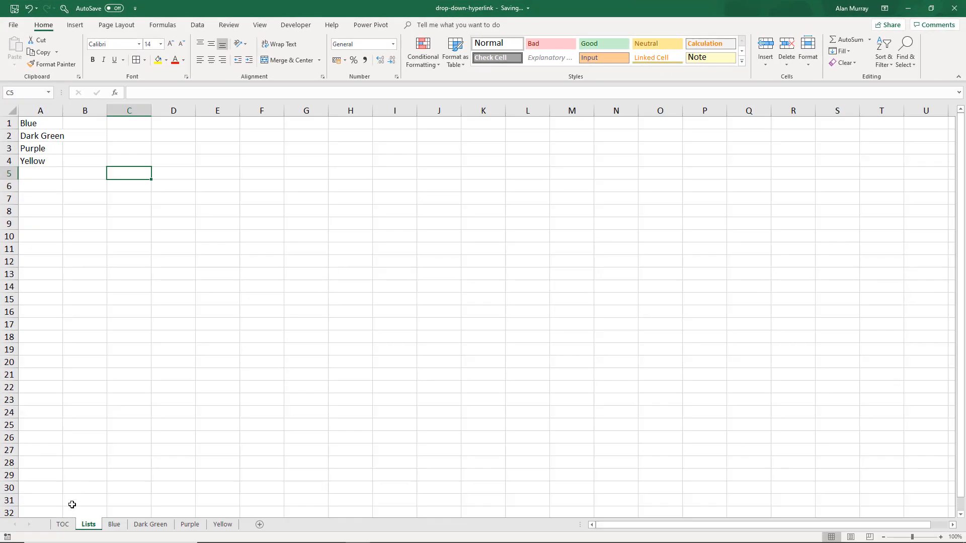
{"action": "left_click", "coordinate": [62, 524]}
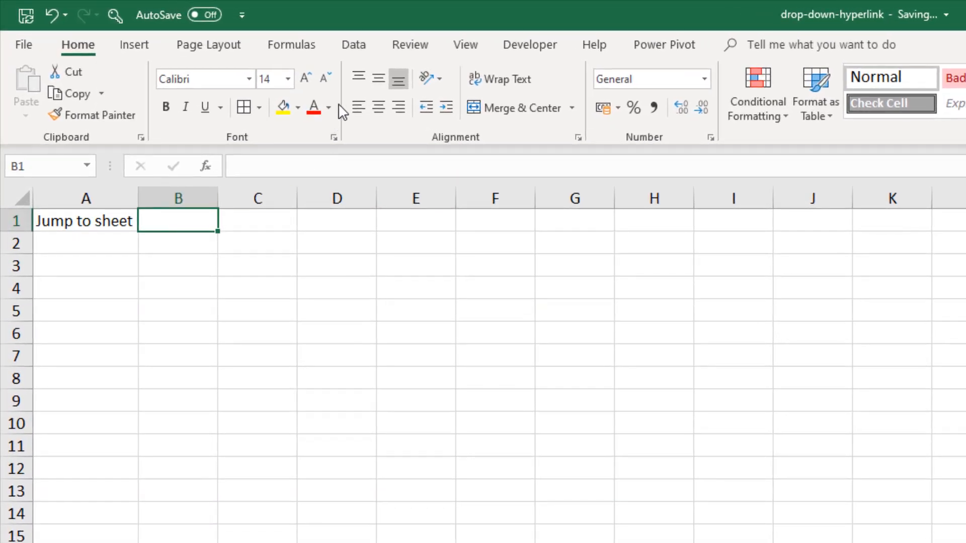
{"action": "left_click", "coordinate": [353, 45]}
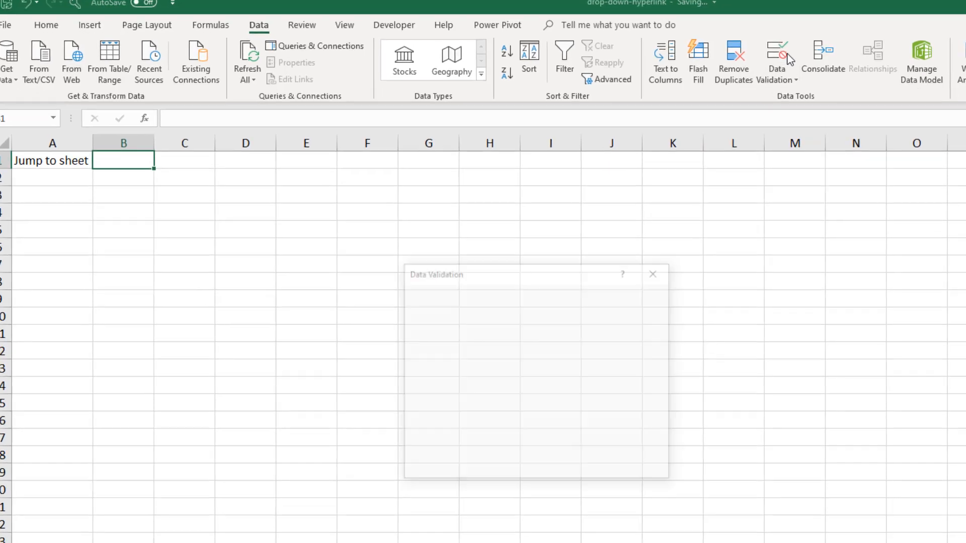
Step: Restrict B1 to a List sourced from =Lists!$A$1:$A$4
{"action": "left_click", "coordinate": [423, 271]}
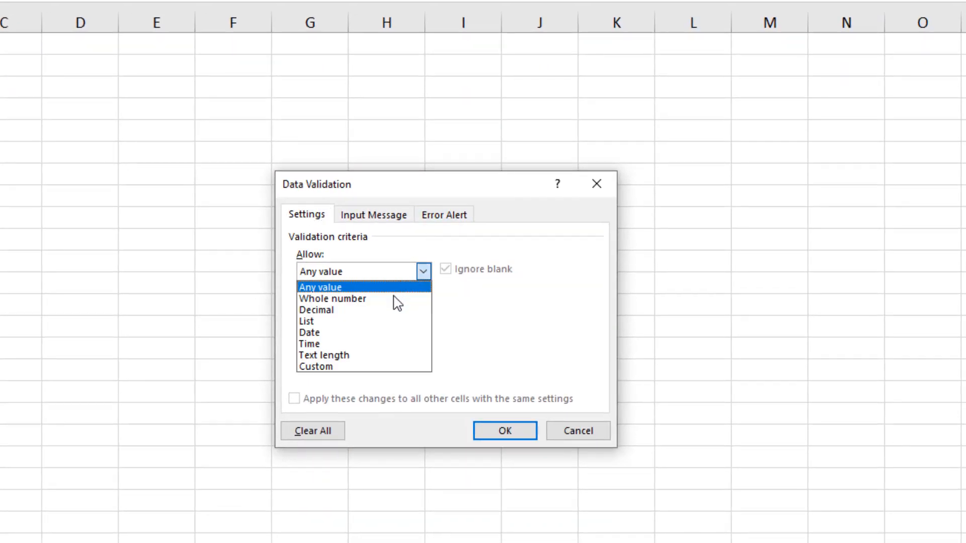
{"action": "left_click", "coordinate": [306, 321]}
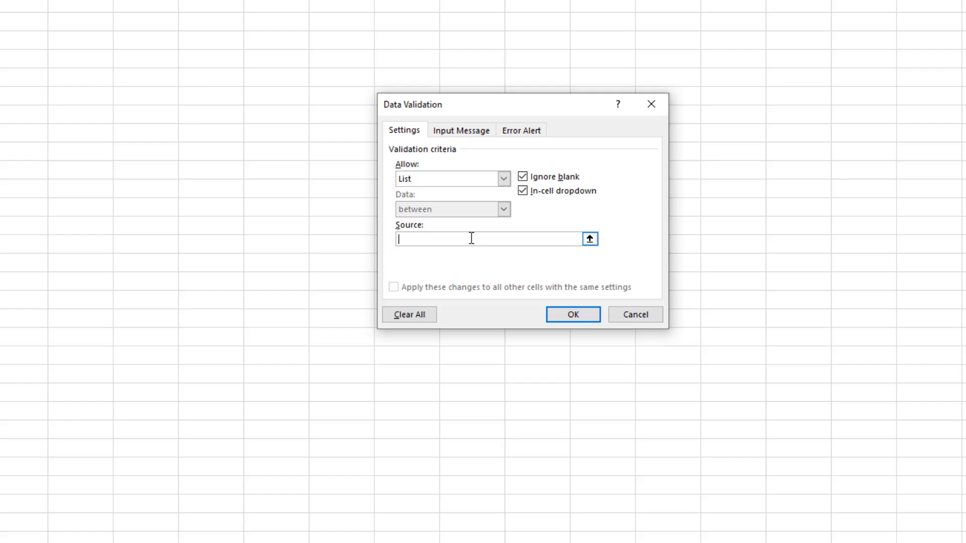
{"action": "type", "text": "=Lists!$A$1:$A$4"}
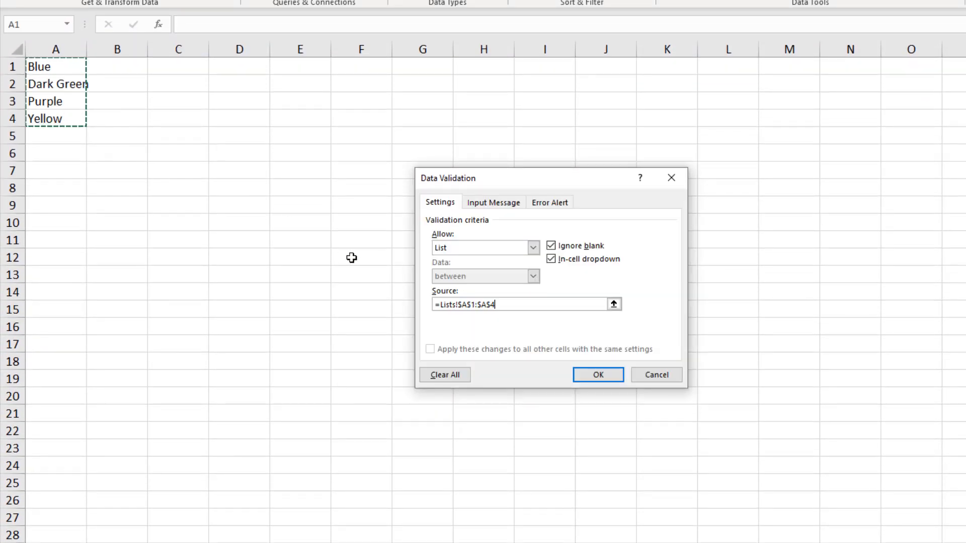
{"action": "left_click", "coordinate": [597, 374]}
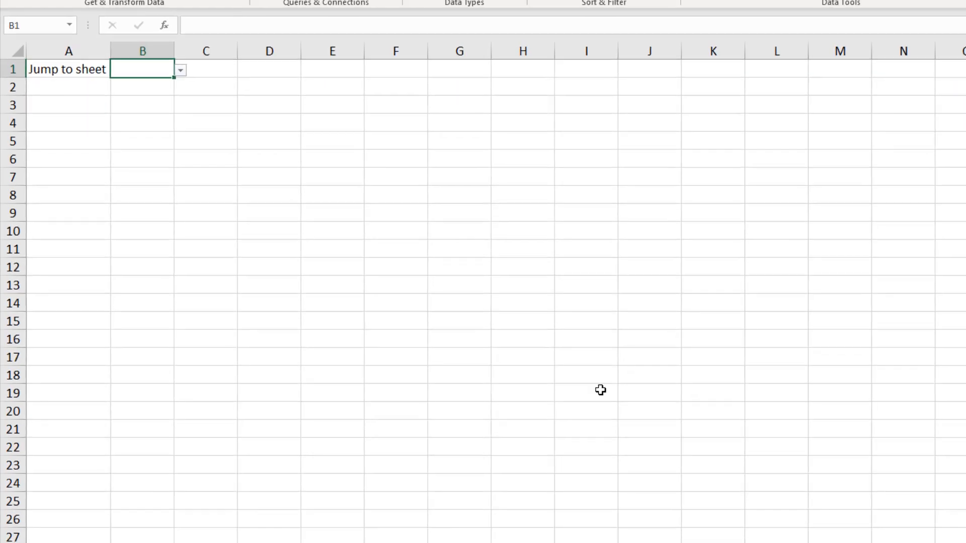
Step: Choose Dark Green from B1's drop-down and widen column B to fit it
{"action": "left_click", "coordinate": [179, 69]}
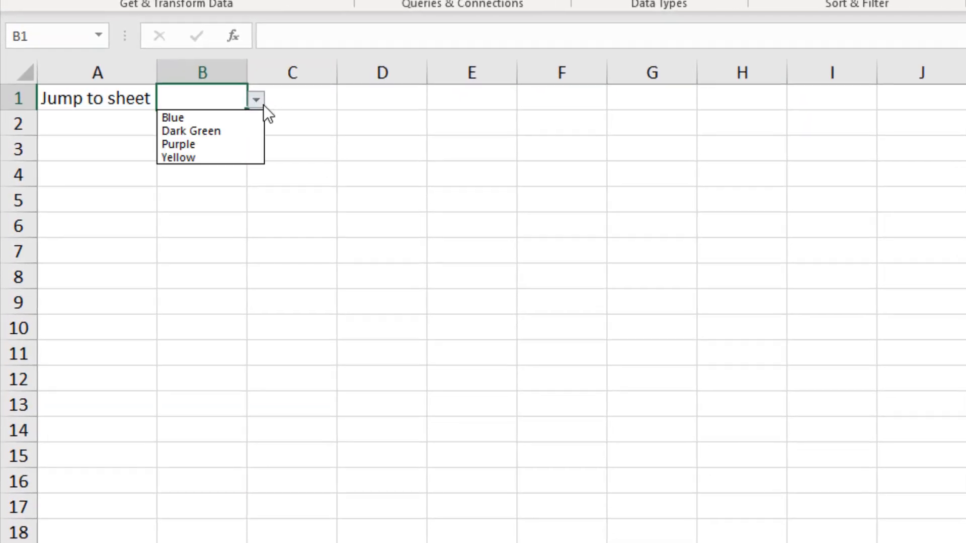
{"action": "mouse_move", "coordinate": [197, 117]}
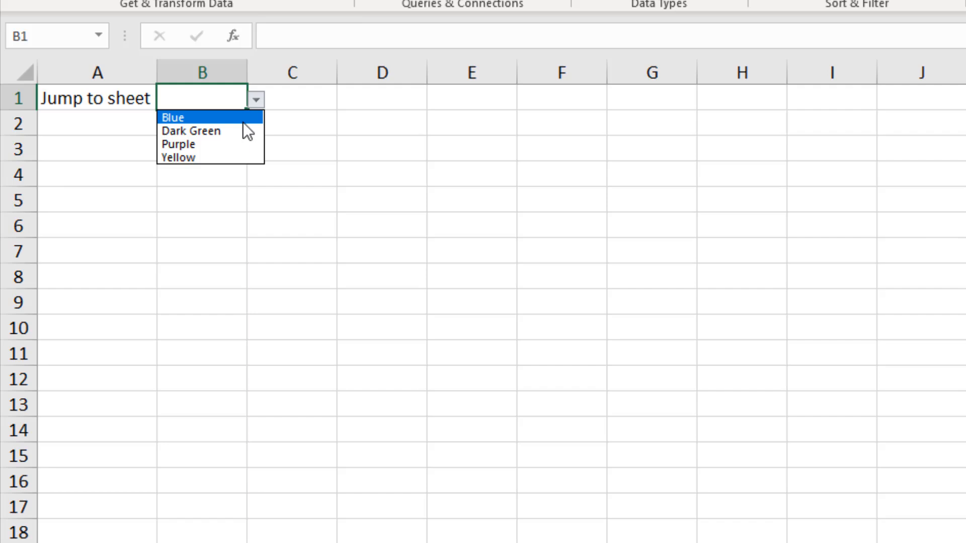
{"action": "left_click", "coordinate": [191, 131]}
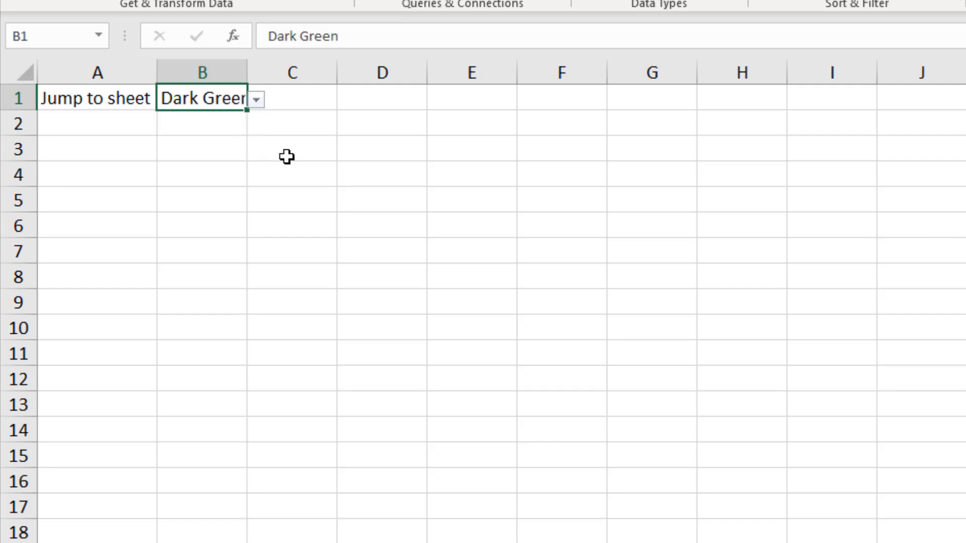
{"action": "left_click", "coordinate": [292, 149]}
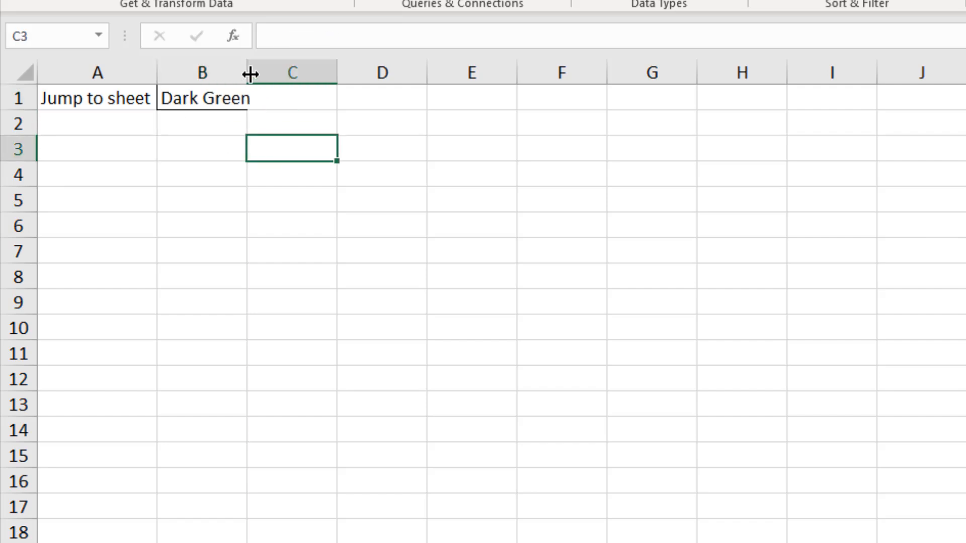
{"action": "left_click_drag", "start_coordinate": [251, 72], "coordinate": [240, 73]}
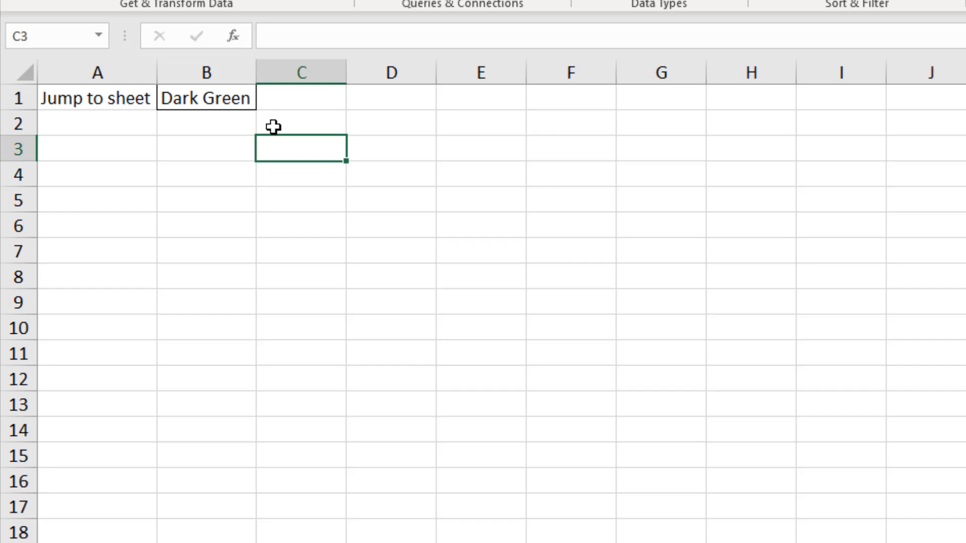
{"action": "left_click", "coordinate": [205, 98]}
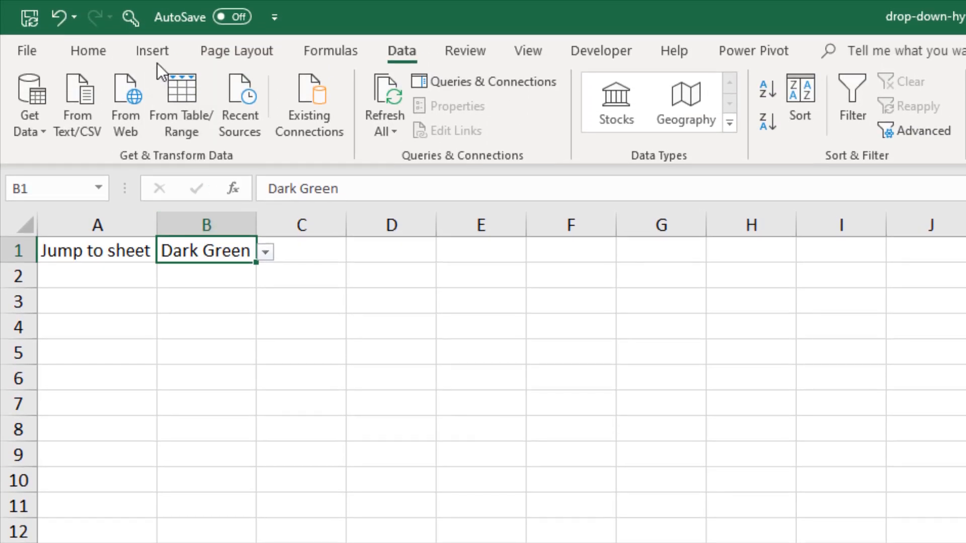
{"action": "left_click", "coordinate": [151, 51]}
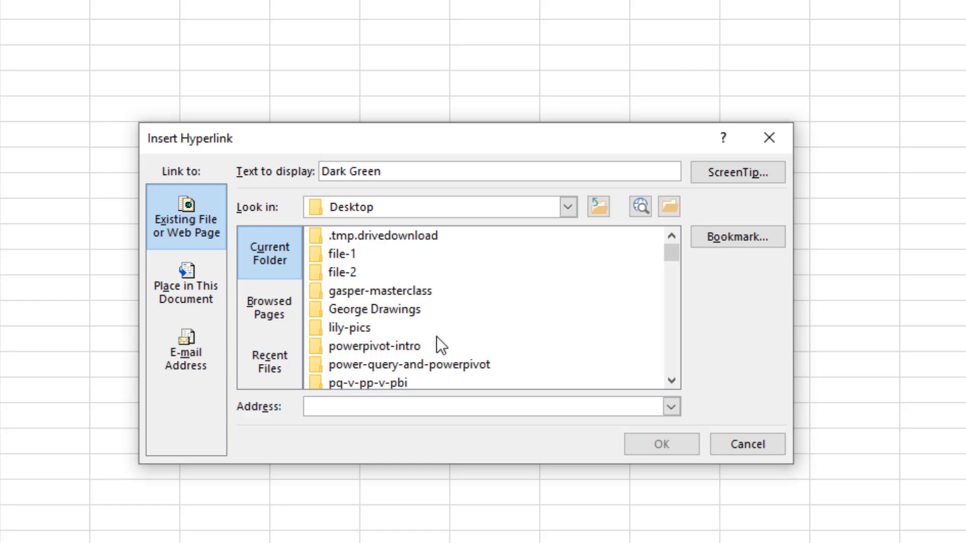
{"action": "mouse_move", "coordinate": [320, 331]}
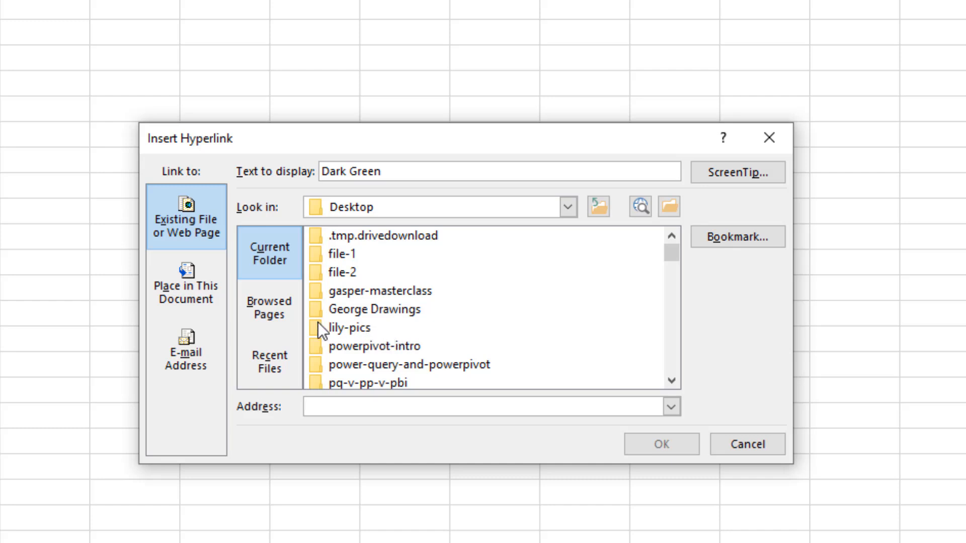
{"action": "left_click", "coordinate": [185, 285]}
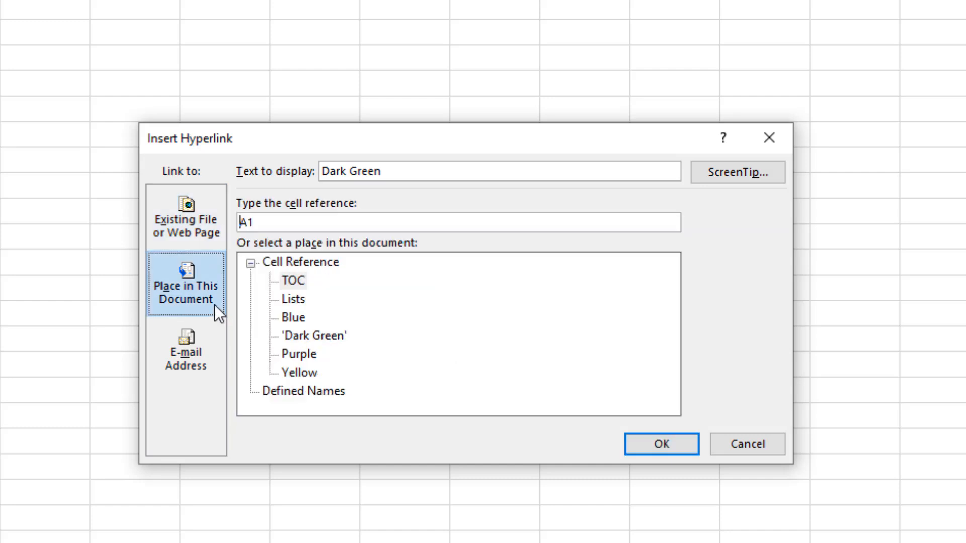
{"action": "mouse_move", "coordinate": [312, 300]}
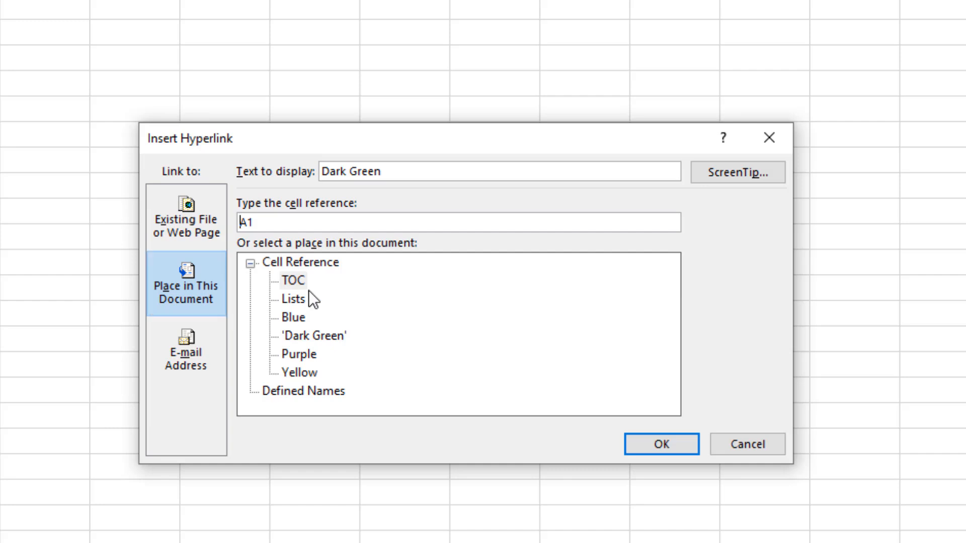
{"action": "mouse_move", "coordinate": [361, 375]}
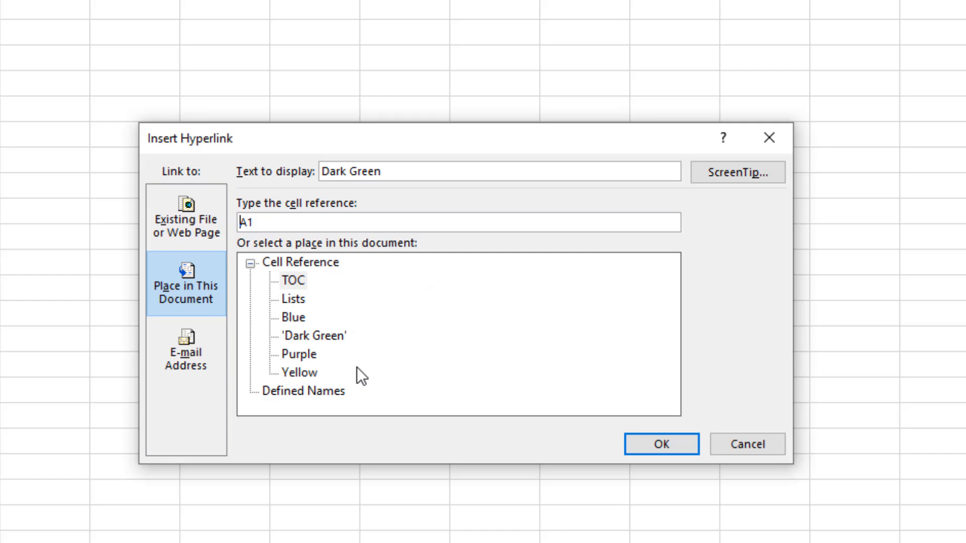
{"action": "mouse_move", "coordinate": [394, 380]}
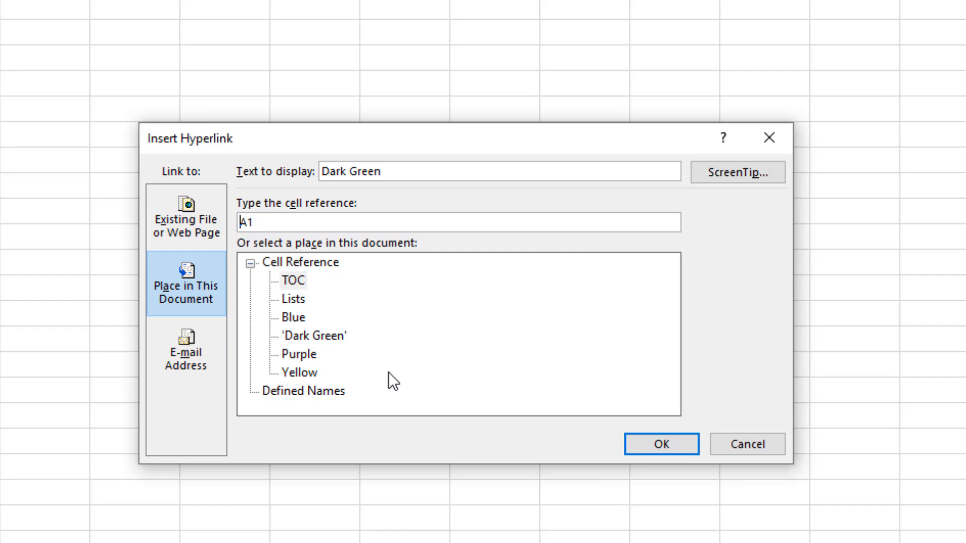
{"action": "mouse_move", "coordinate": [453, 447]}
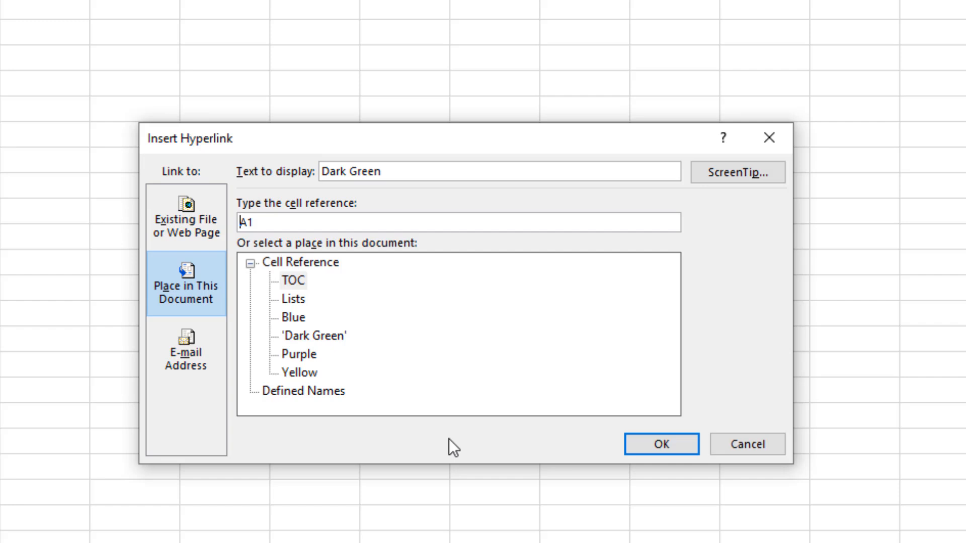
{"action": "mouse_move", "coordinate": [467, 451]}
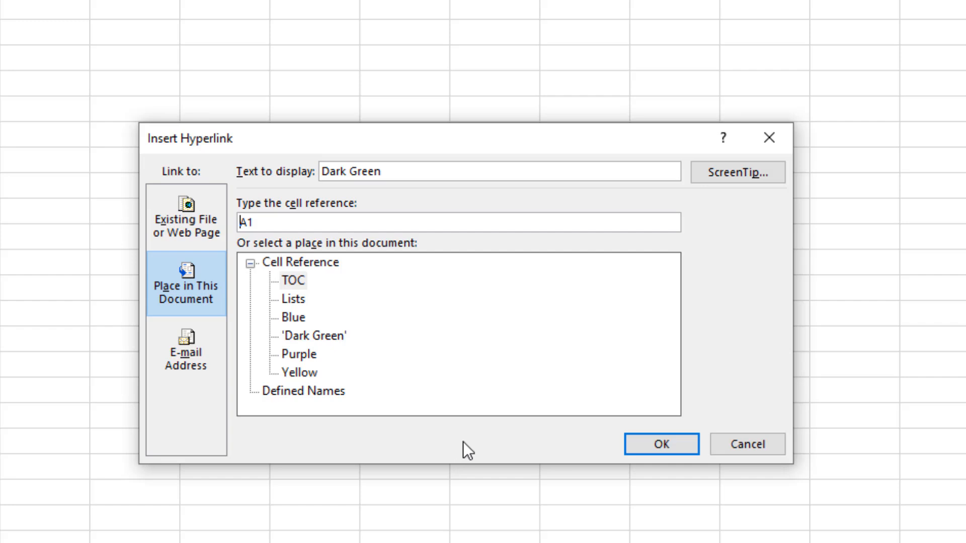
{"action": "left_click", "coordinate": [660, 444]}
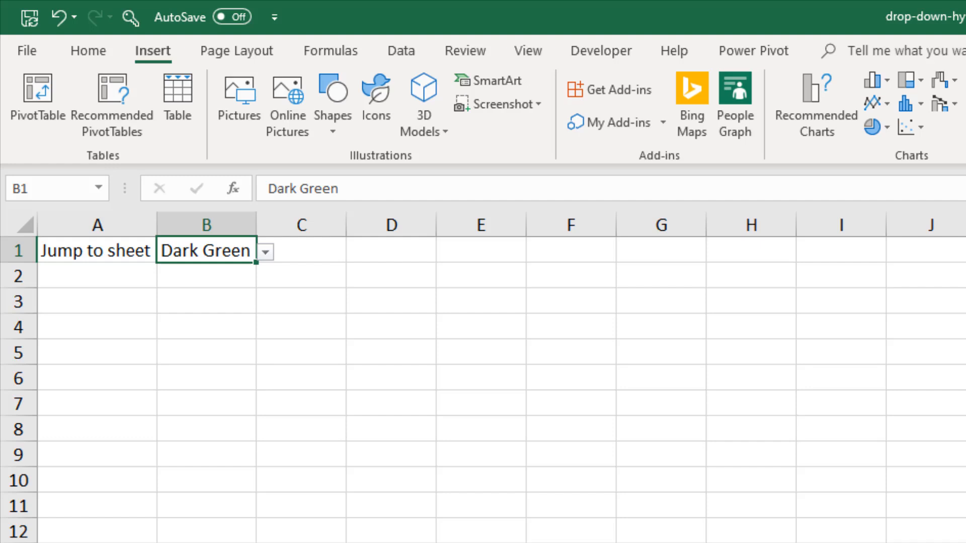
{"action": "mouse_move", "coordinate": [529, 470]}
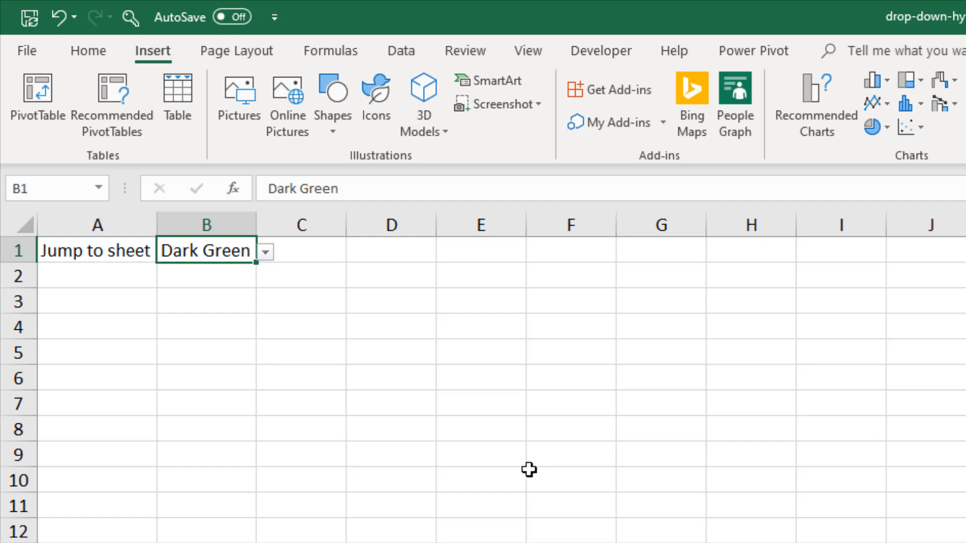
Step: Define a workbook name my_sheet referring to TOC cell D6
{"action": "left_click", "coordinate": [391, 378]}
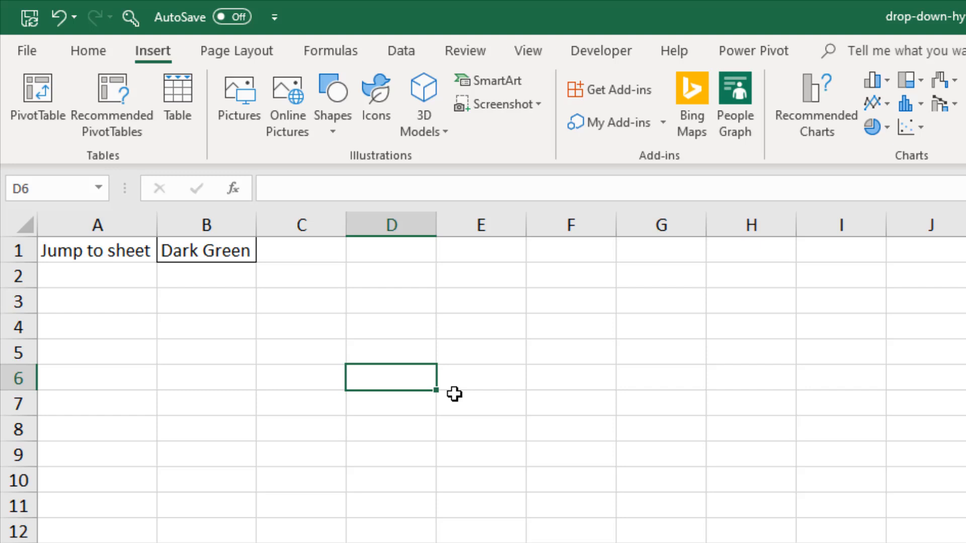
{"action": "mouse_move", "coordinate": [448, 386]}
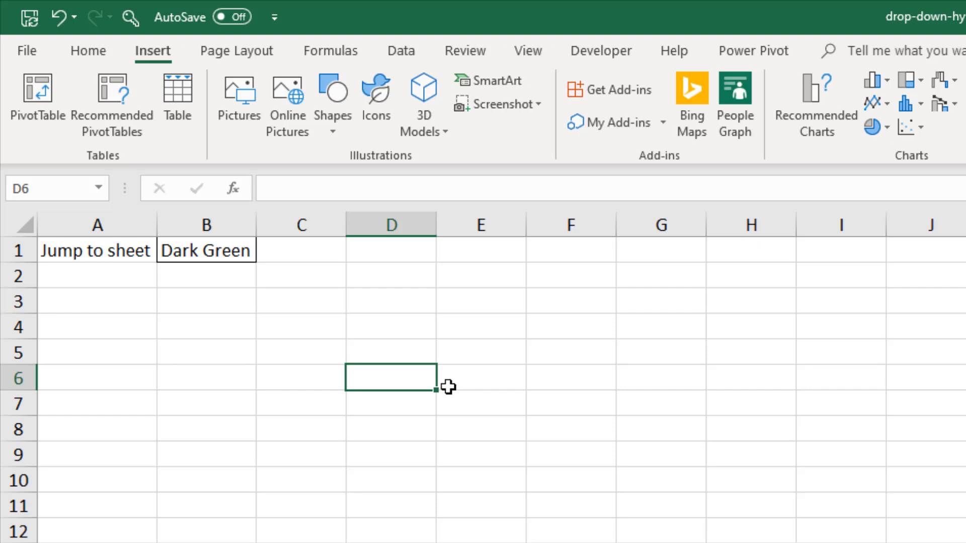
{"action": "left_click", "coordinate": [331, 50]}
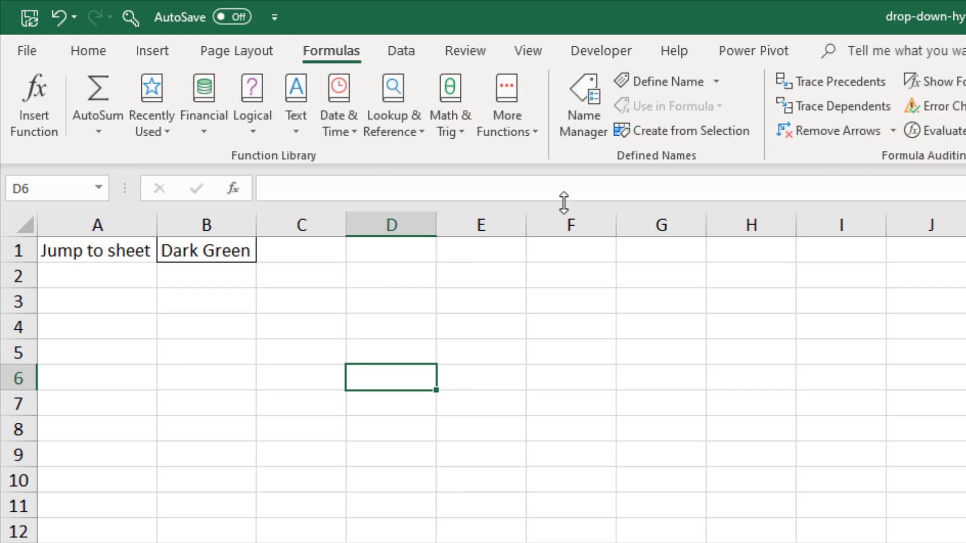
{"action": "left_click", "coordinate": [658, 80]}
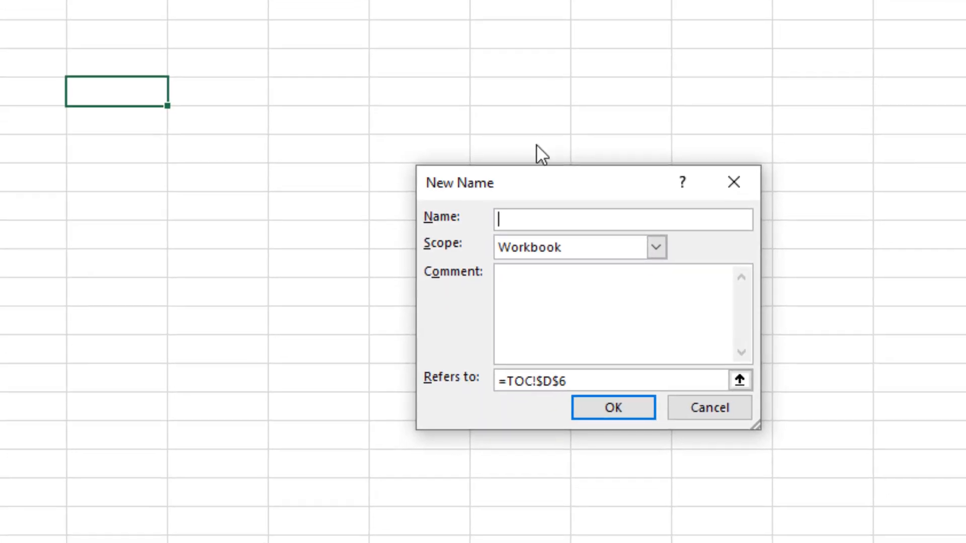
{"action": "type", "text": "my"}
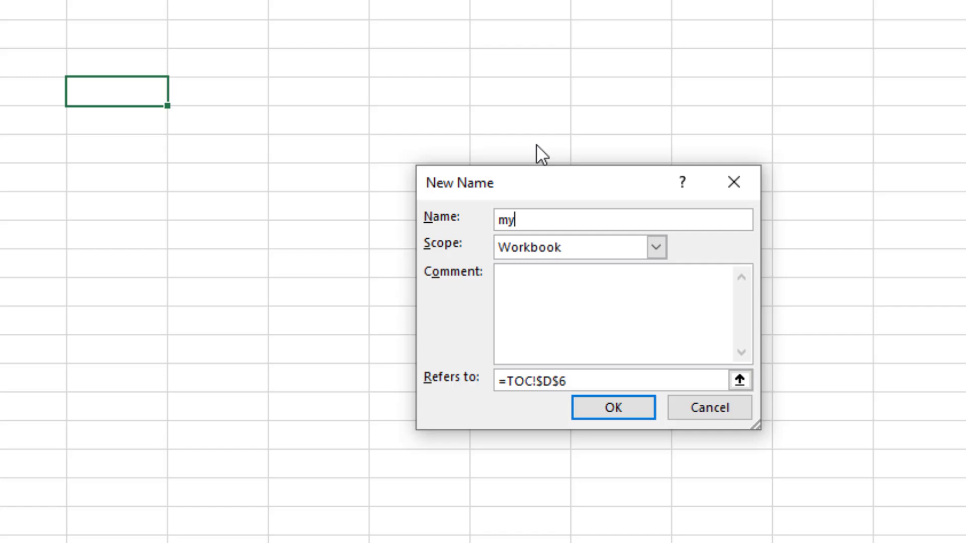
{"action": "type", "text": "_sheet"}
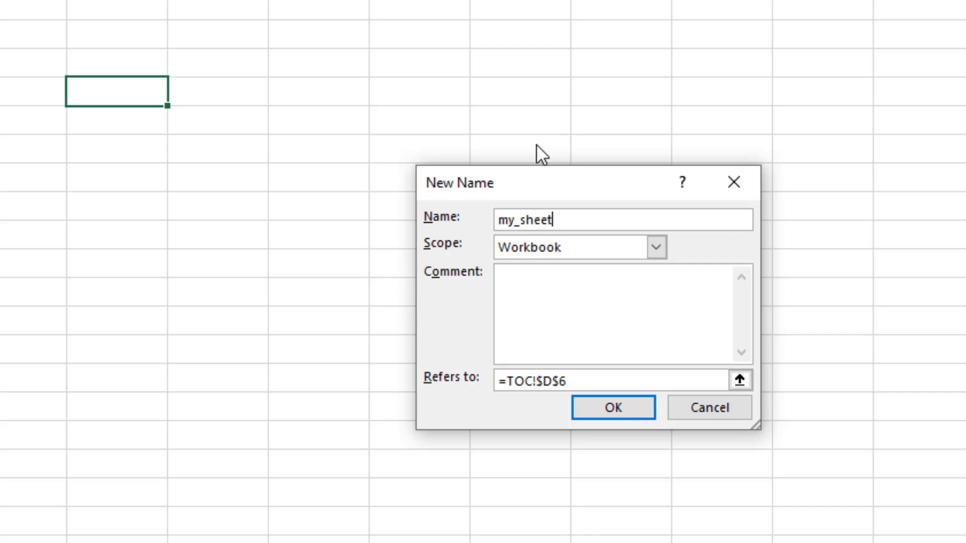
{"action": "mouse_move", "coordinate": [544, 412]}
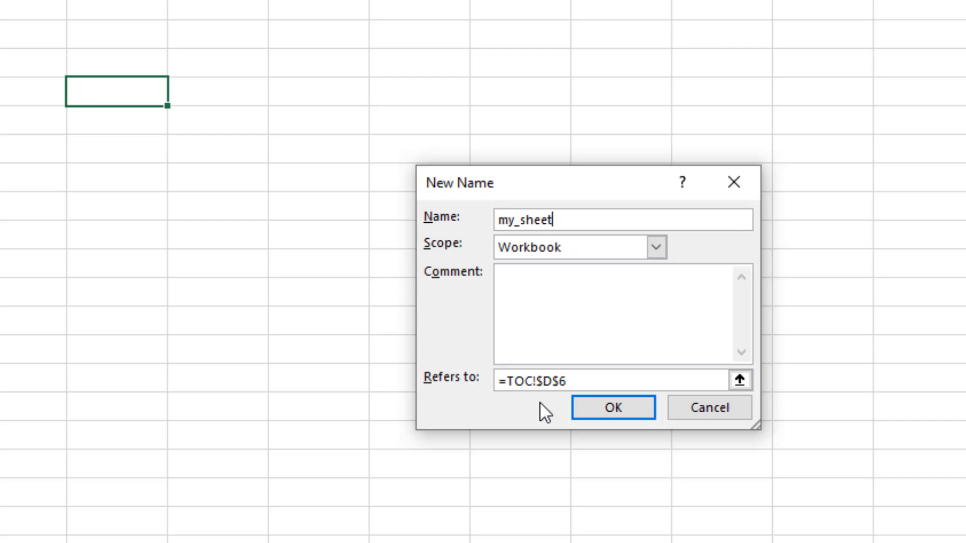
{"action": "left_click", "coordinate": [613, 408]}
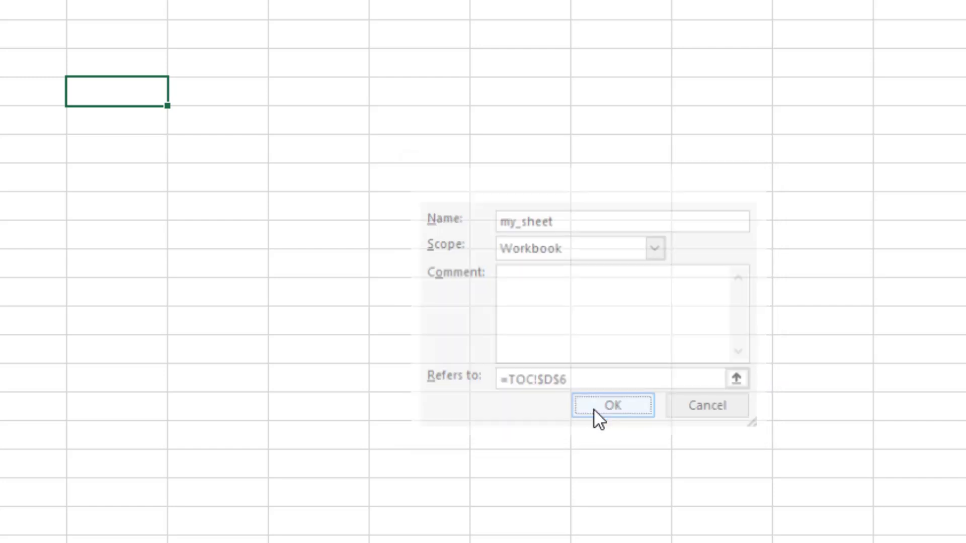
{"action": "left_click", "coordinate": [612, 406]}
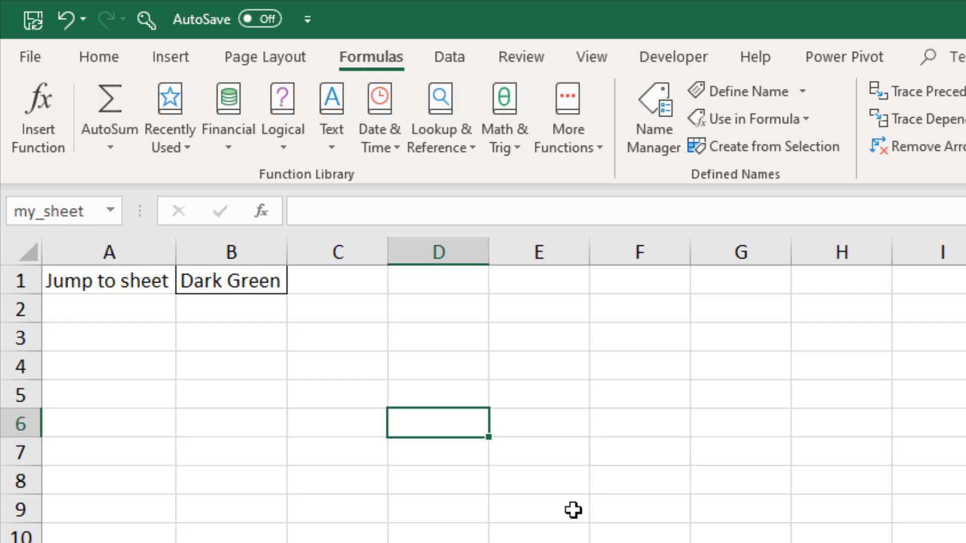
{"action": "left_click", "coordinate": [231, 281]}
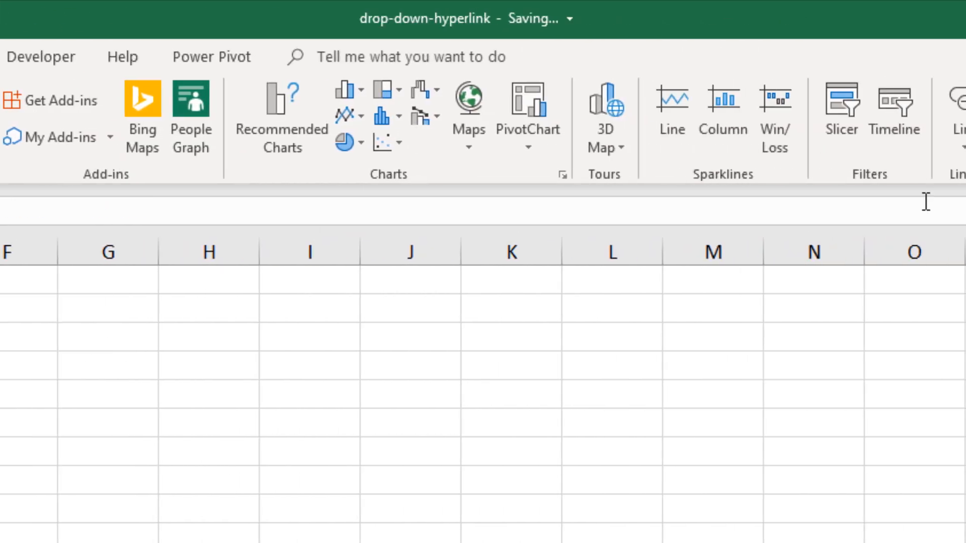
Step: Hyperlink B1 to the defined name my_sheet as a place in this document
{"action": "scroll", "scroll_direction": "right", "scroll_amount": 3}
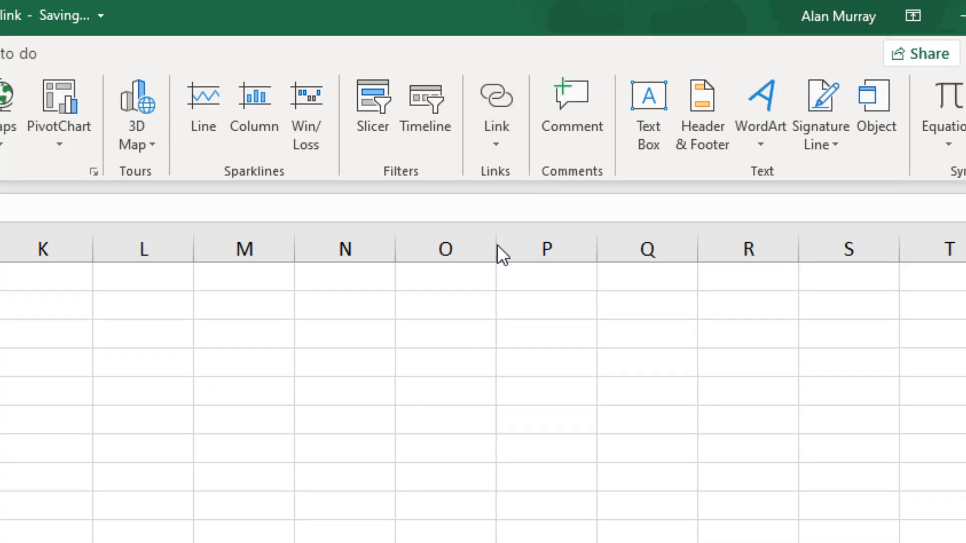
{"action": "left_click", "coordinate": [495, 101]}
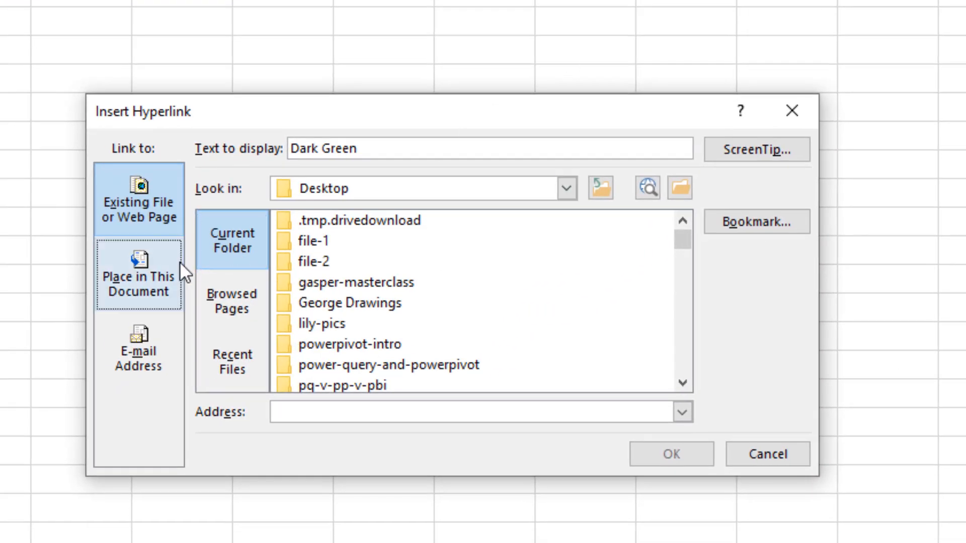
{"action": "left_click", "coordinate": [138, 273]}
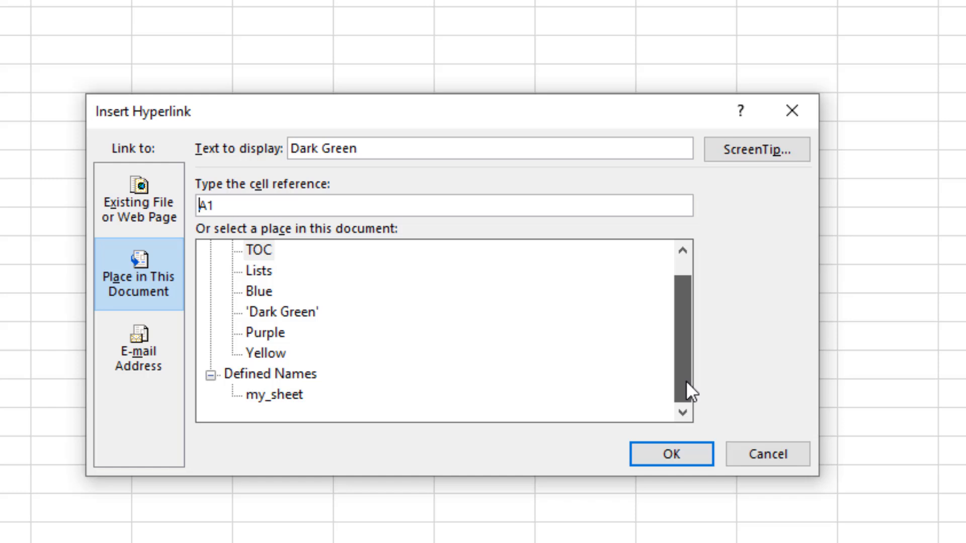
{"action": "left_click", "coordinate": [274, 395]}
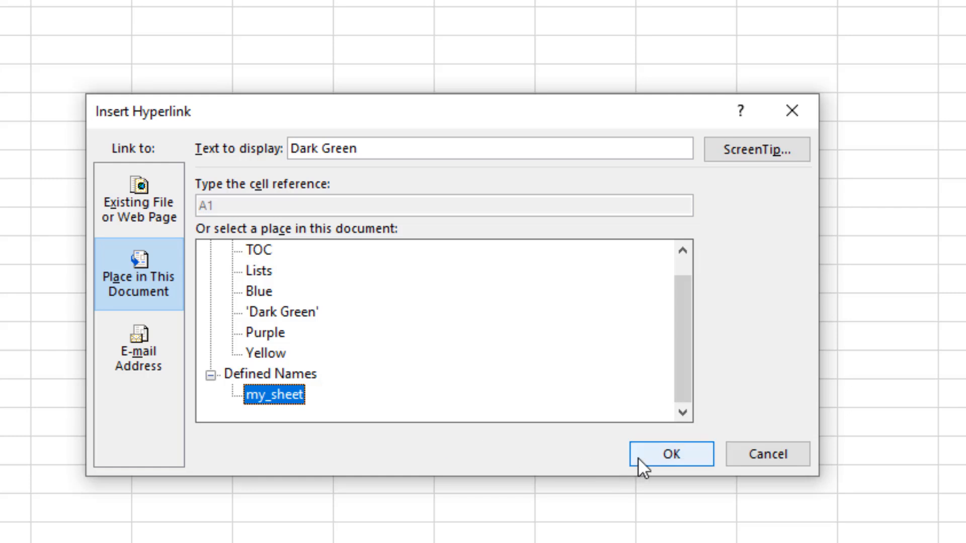
{"action": "left_click", "coordinate": [670, 454]}
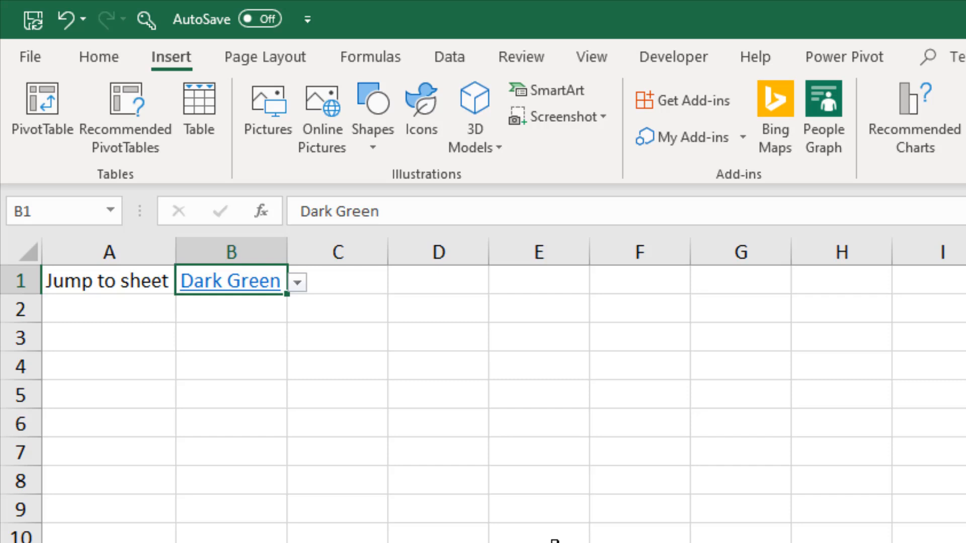
Step: Pick Purple from B1's drop-down and follow the link, landing on D6
{"action": "left_click", "coordinate": [298, 281]}
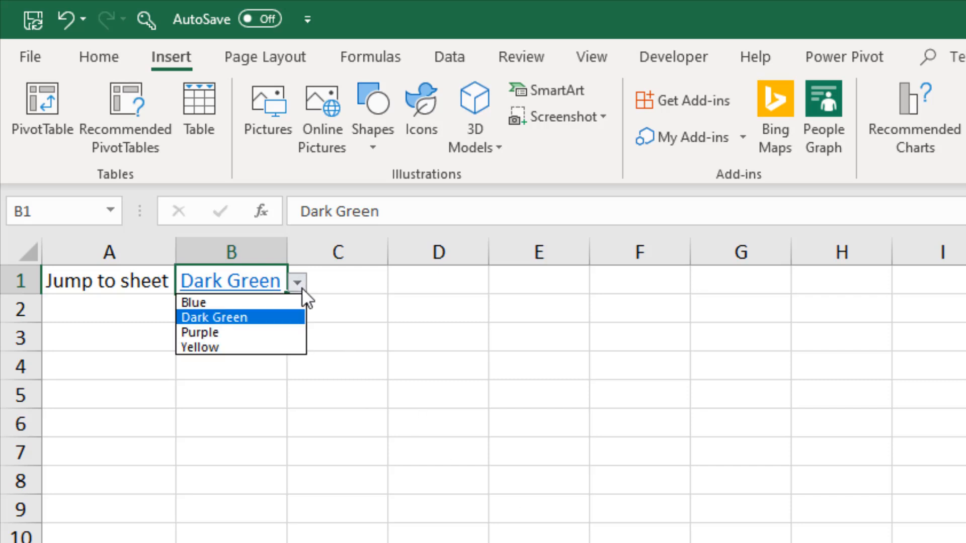
{"action": "left_click", "coordinate": [199, 332]}
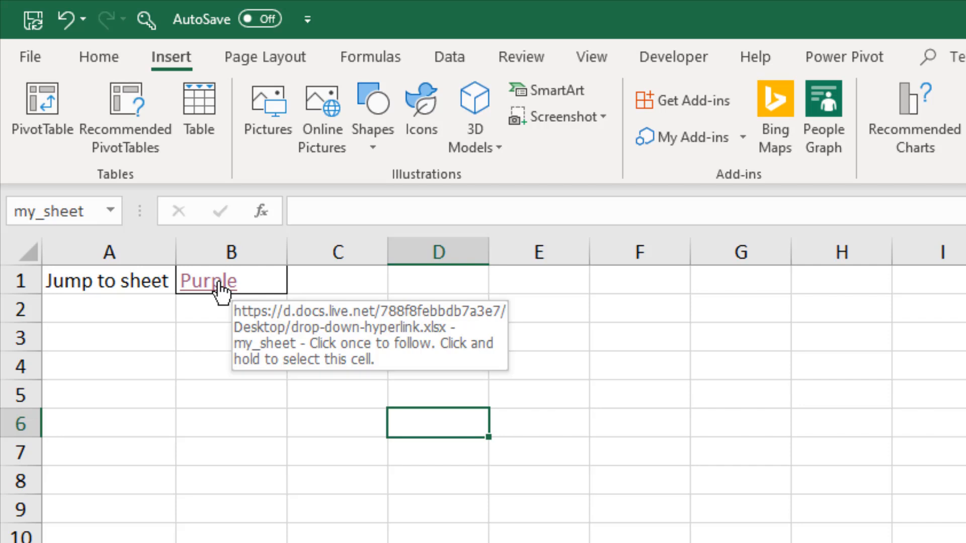
{"action": "mouse_move", "coordinate": [438, 432]}
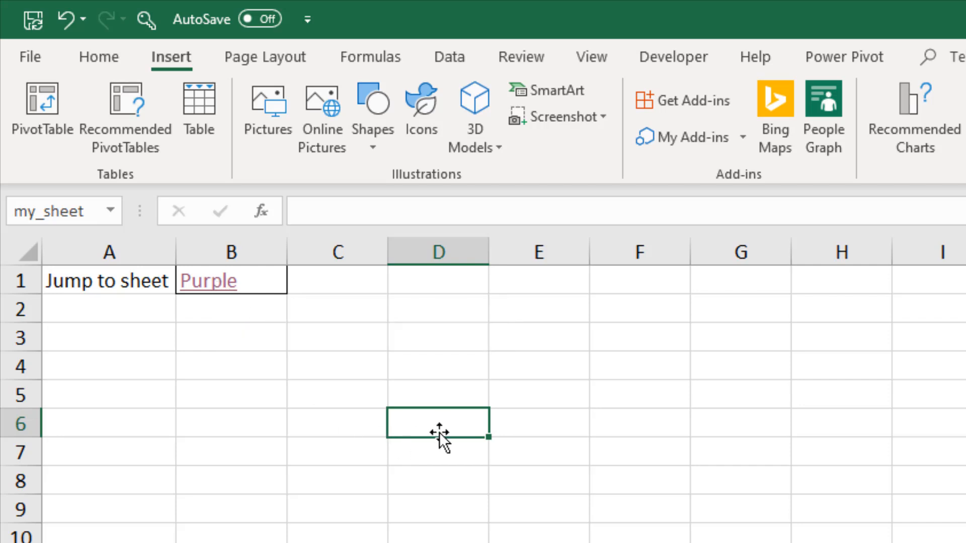
{"action": "left_click", "coordinate": [337, 366]}
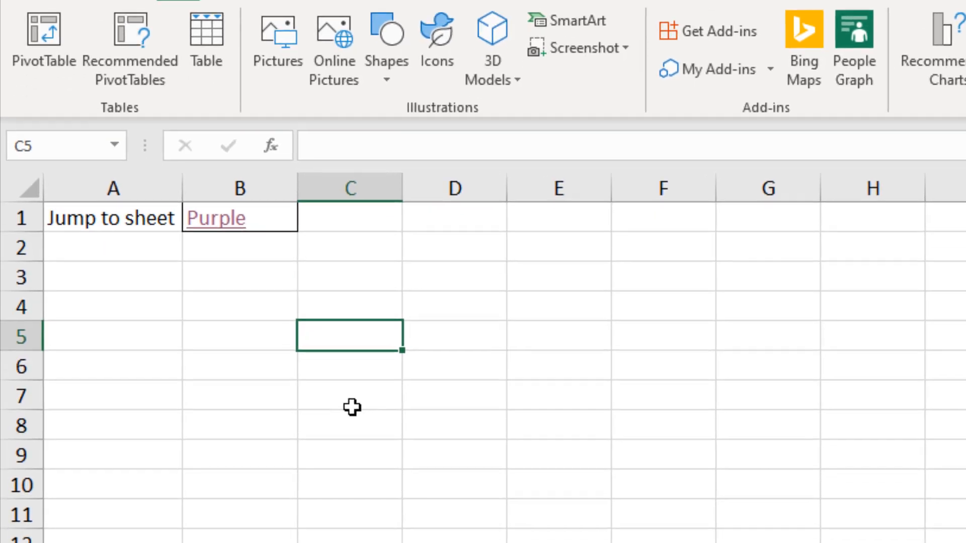
Step: Begin an =INDIRECT( formula in cell C5
{"action": "type", "text": "=indi"}
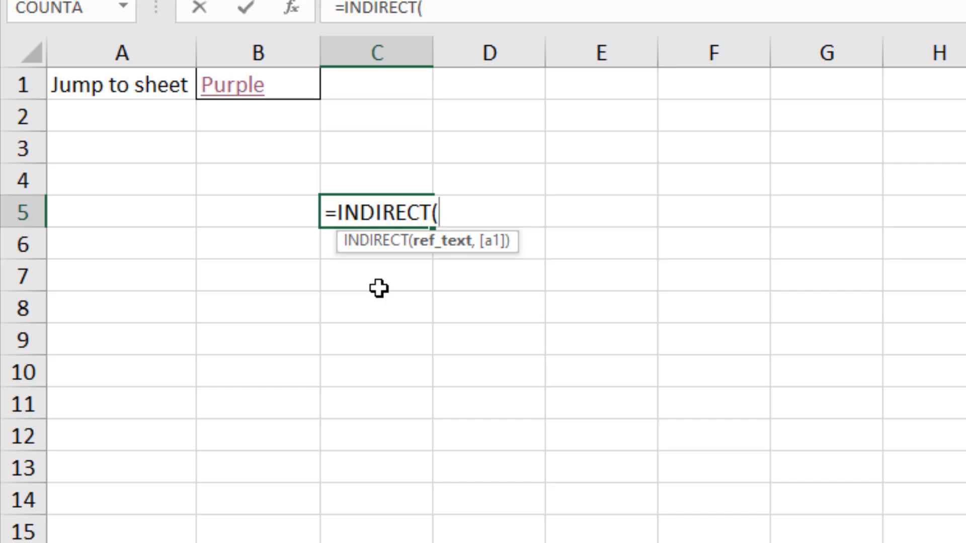
Step: Nest ADDRESS inside INDIRECT with row 1 and column 1: =INDIRECT(ADDRESS(1,1
{"action": "type", "text": "ad"}
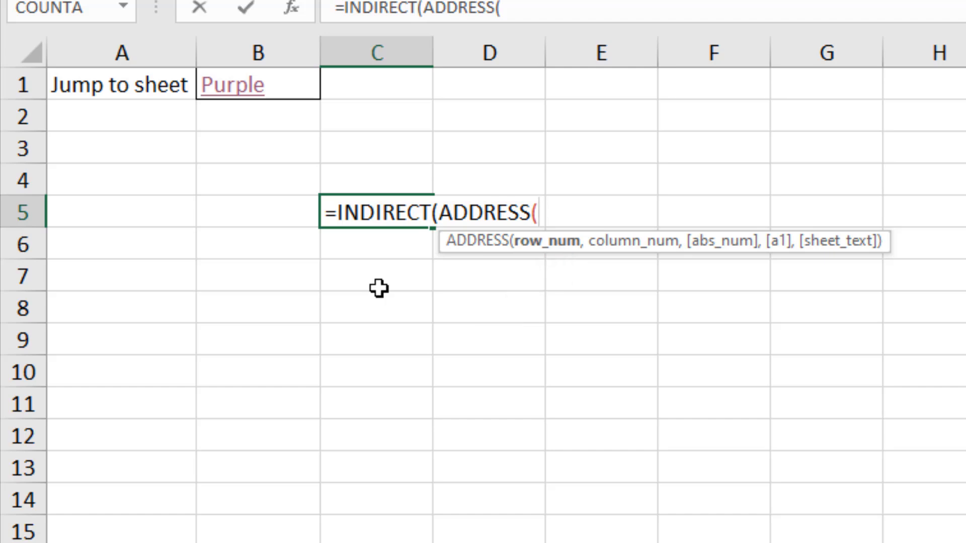
{"action": "type", "text": "1"}
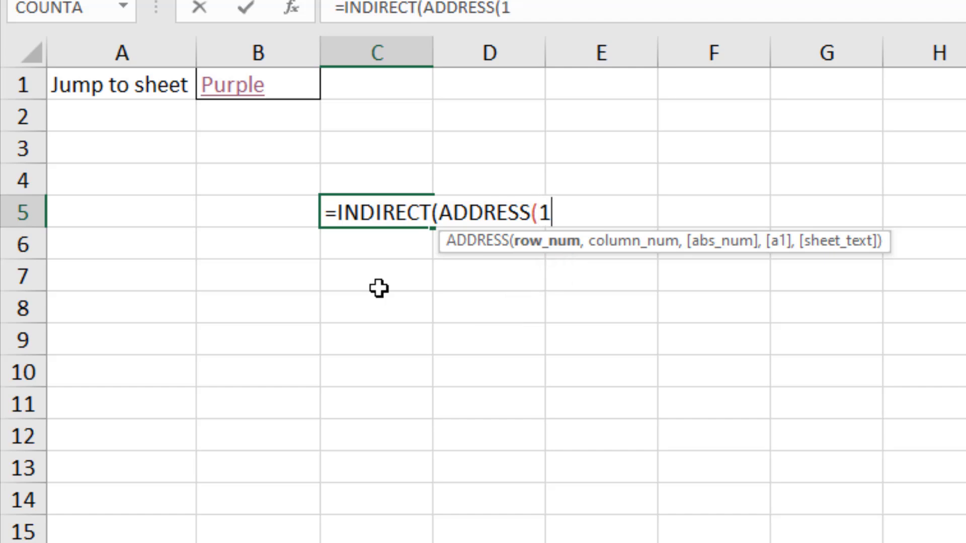
{"action": "type", "text": ",1"}
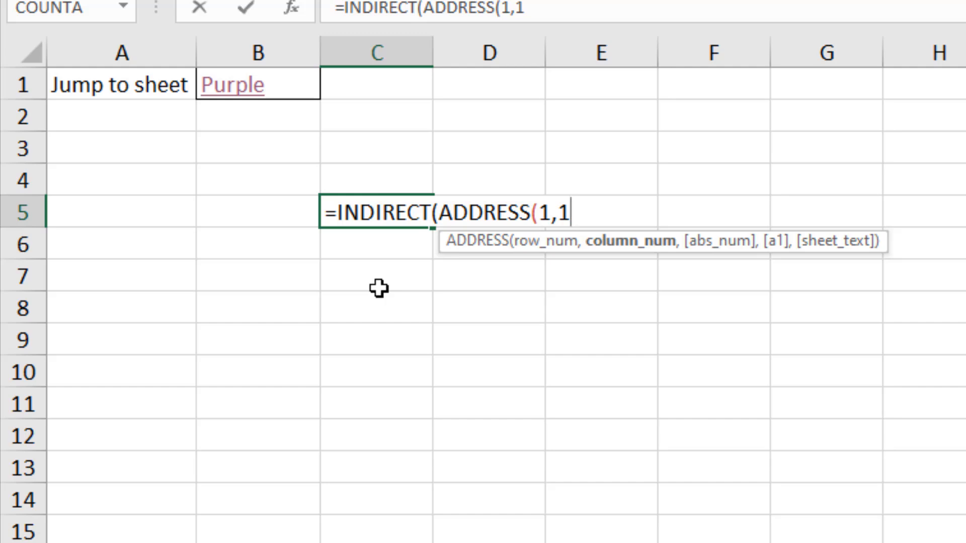
{"action": "mouse_move", "coordinate": [525, 284]}
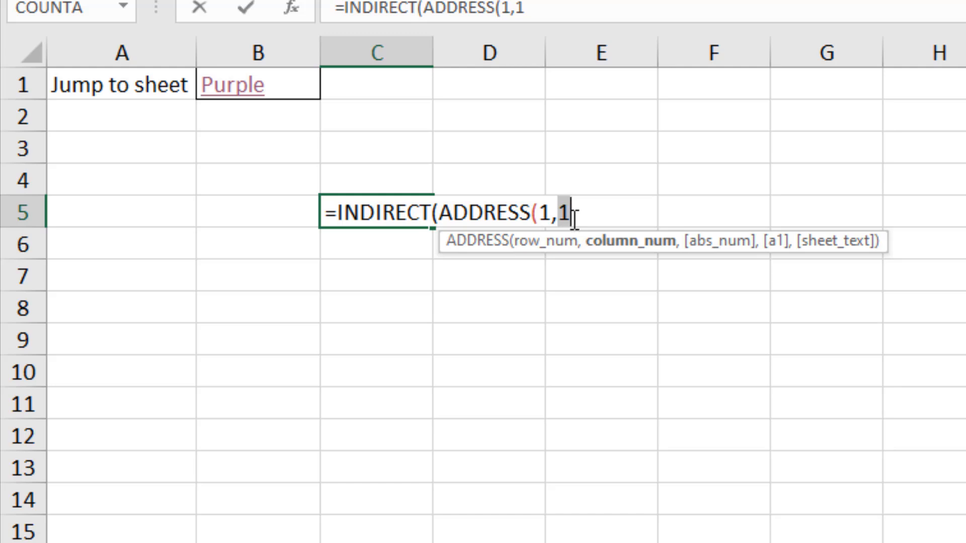
{"action": "mouse_move", "coordinate": [567, 241]}
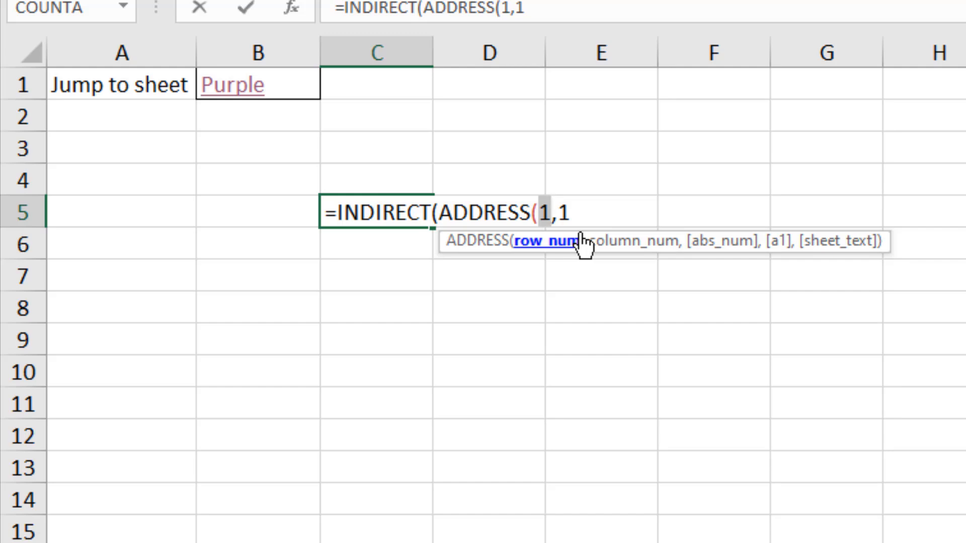
{"action": "mouse_move", "coordinate": [583, 220]}
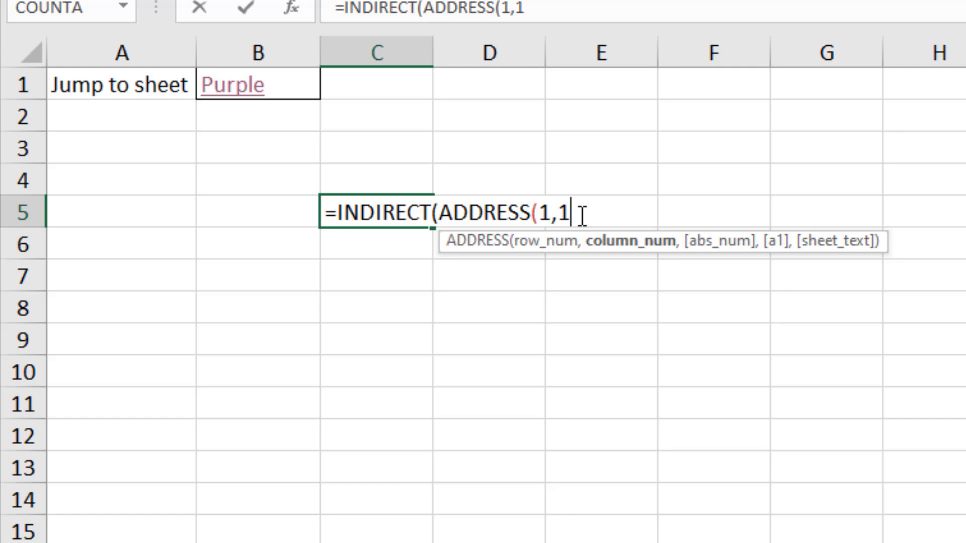
Step: Complete C5 as '=INDIRECT(ADDRESS(1,1,,,indirect("B1"))) kept as text with a leading apostrophe
{"action": "type", "text": ","}
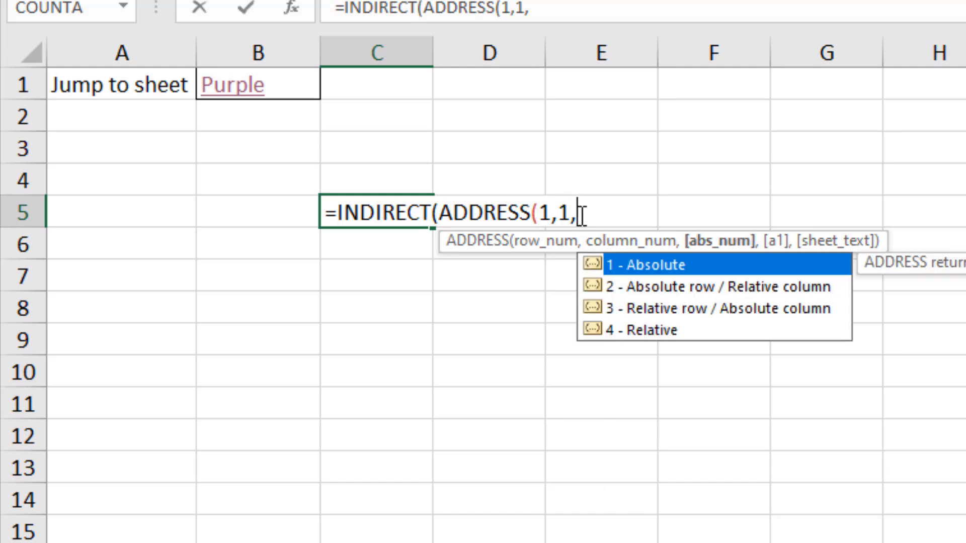
{"action": "type", "text": ","}
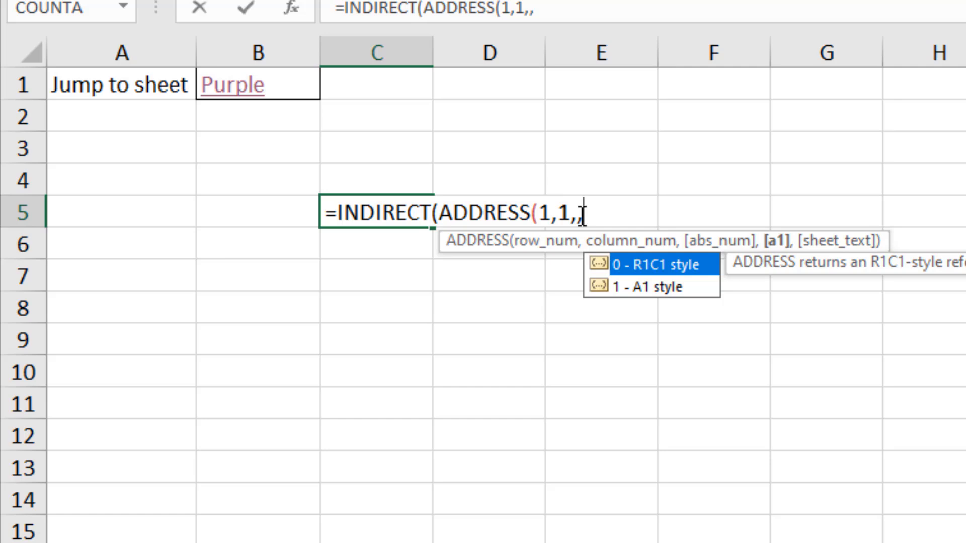
{"action": "type", "text": ","}
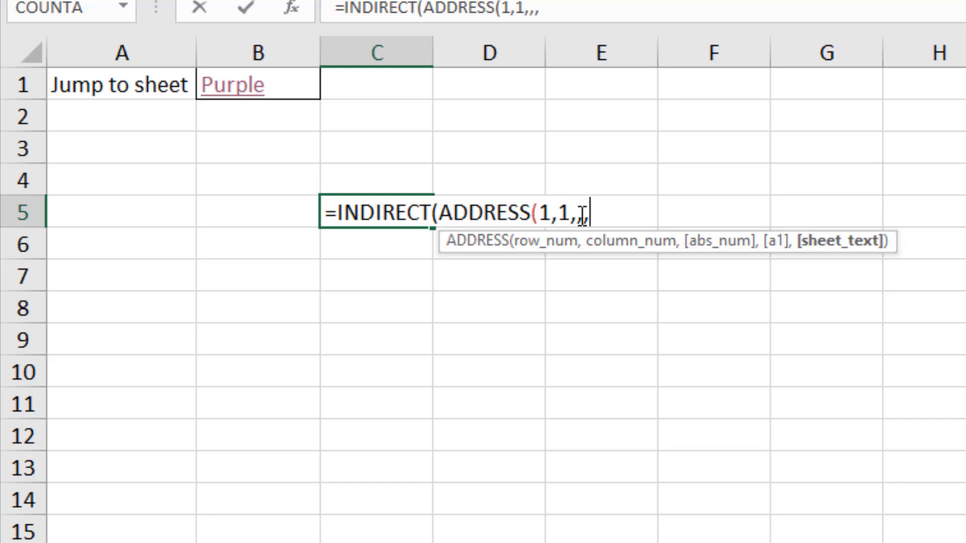
{"action": "type", "text": "indirect("}
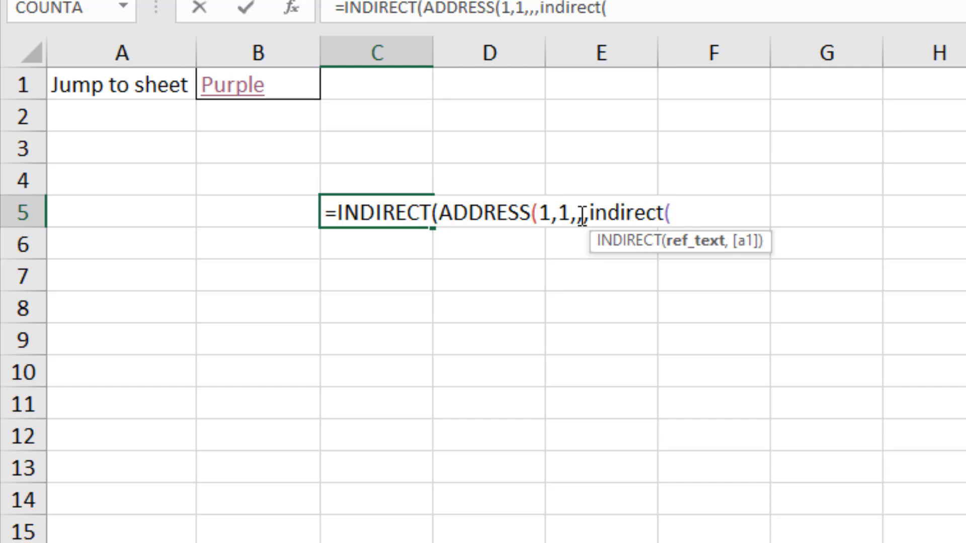
{"action": "type", "text": "\"B"}
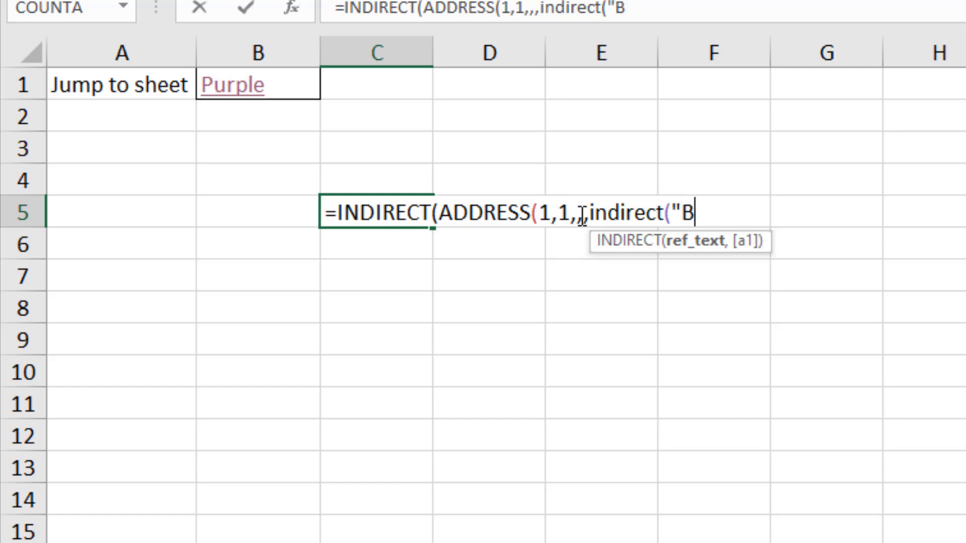
{"action": "type", "text": "1\")"}
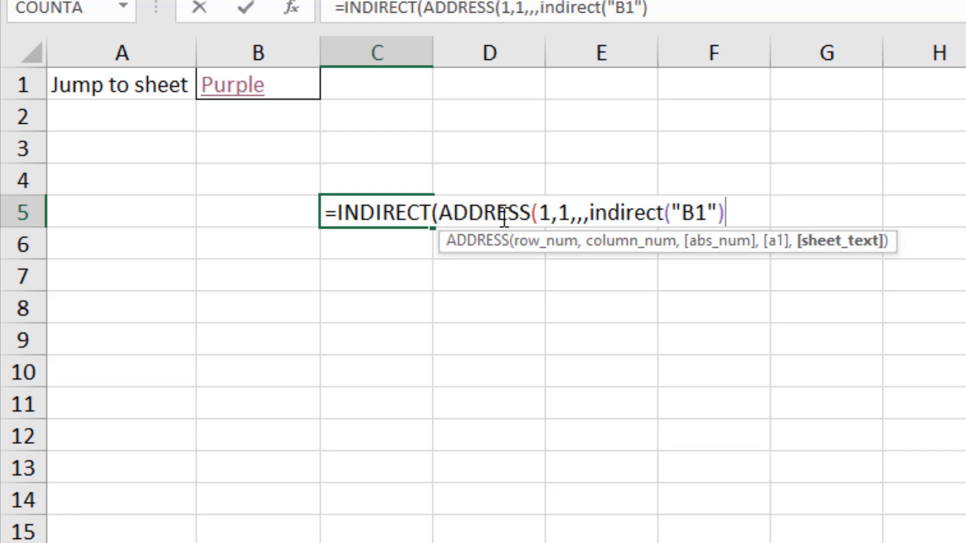
{"action": "mouse_move", "coordinate": [408, 232]}
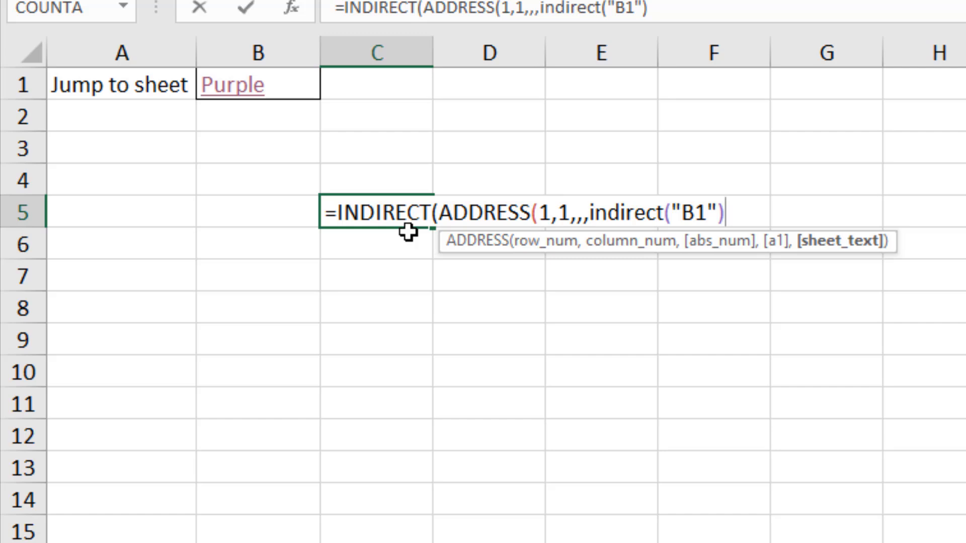
{"action": "type", "text": "))"}
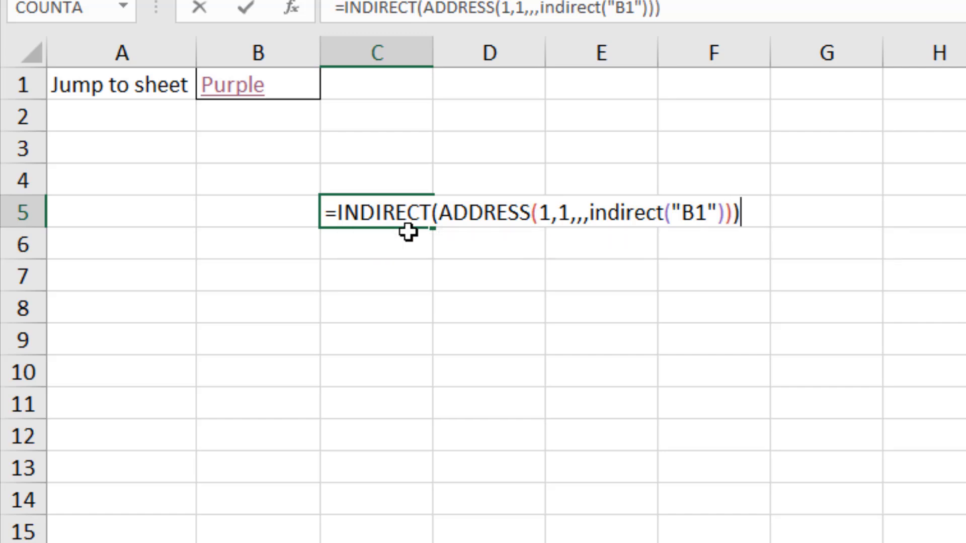
{"action": "mouse_move", "coordinate": [328, 214]}
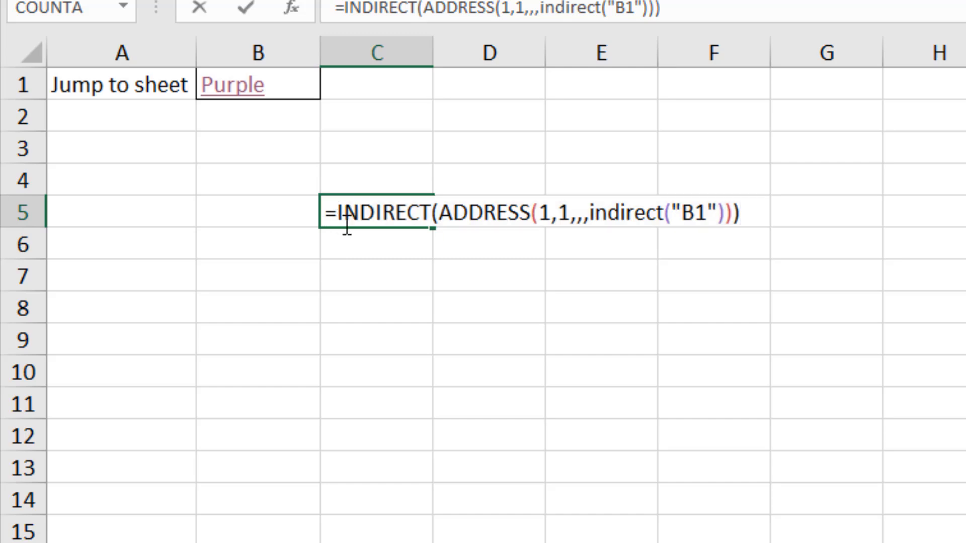
{"action": "type", "text": "'"}
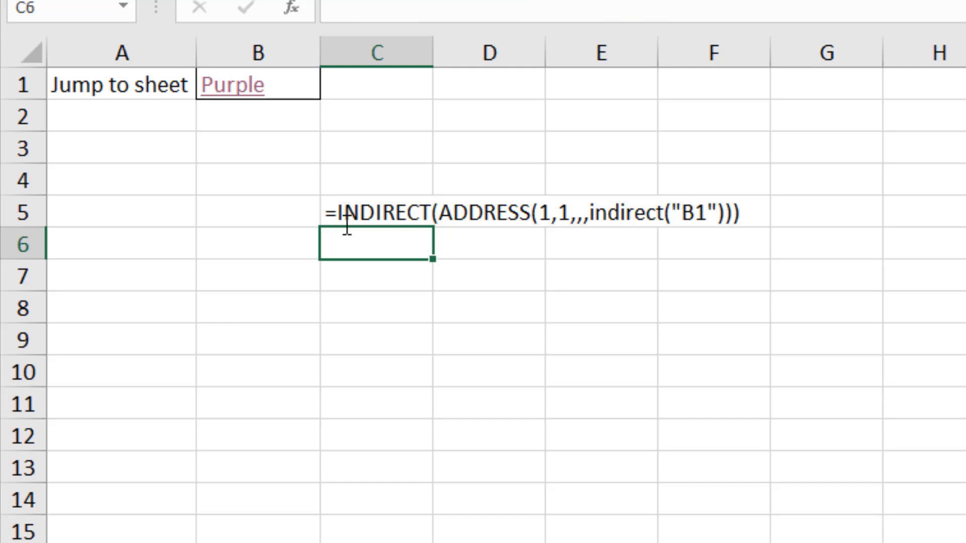
{"action": "mouse_move", "coordinate": [331, 240]}
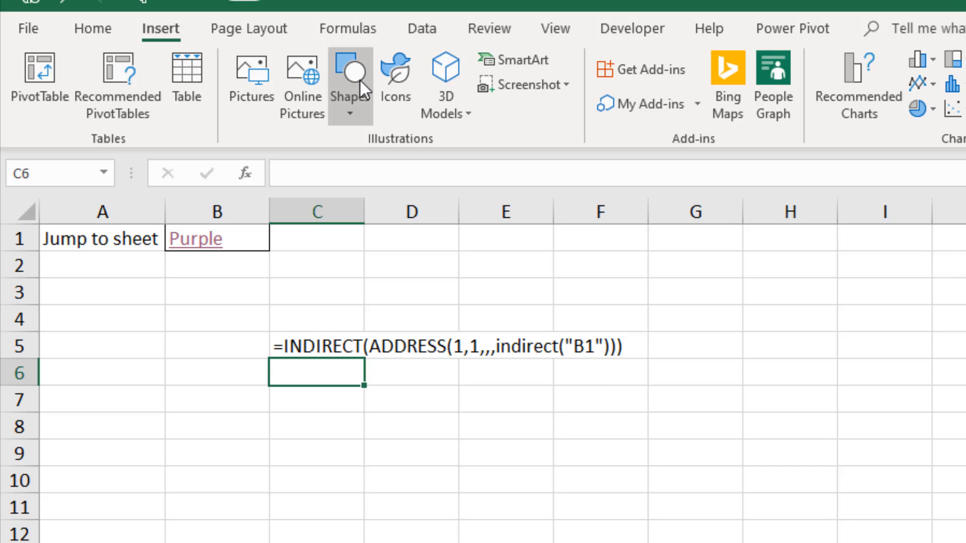
Step: In Name Manager, change my_sheet to refer to =INDIRECT(ADDRESS(1,1,,,indirect("B1"))) and save
{"action": "left_click", "coordinate": [340, 29]}
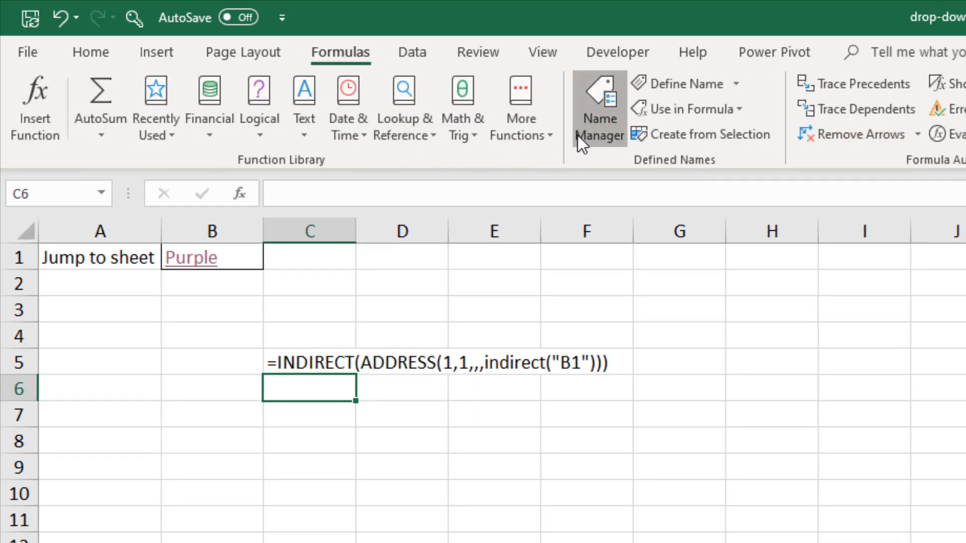
{"action": "left_click", "coordinate": [598, 110]}
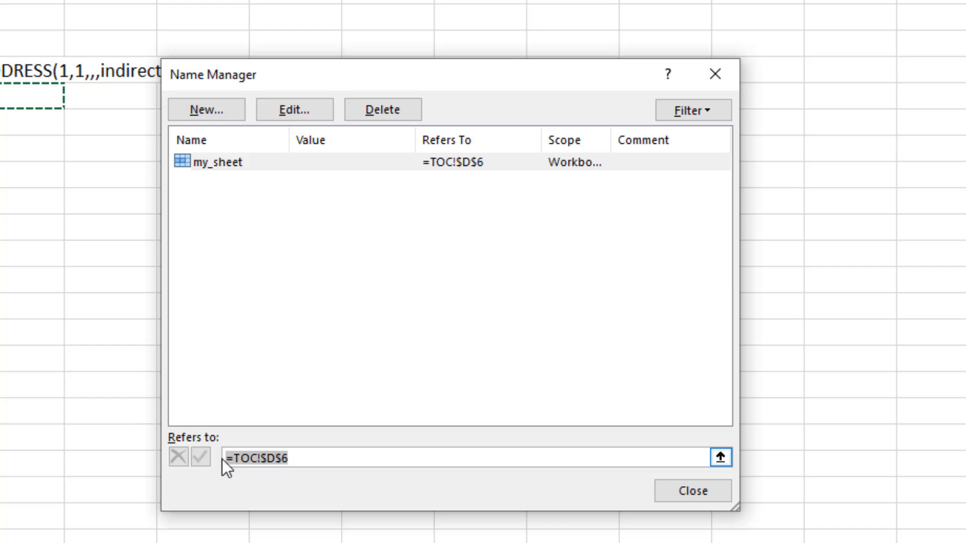
{"action": "type", "text": "=INDIRECT(ADDRESS(1,1,,,indirect(\"B1\")))"}
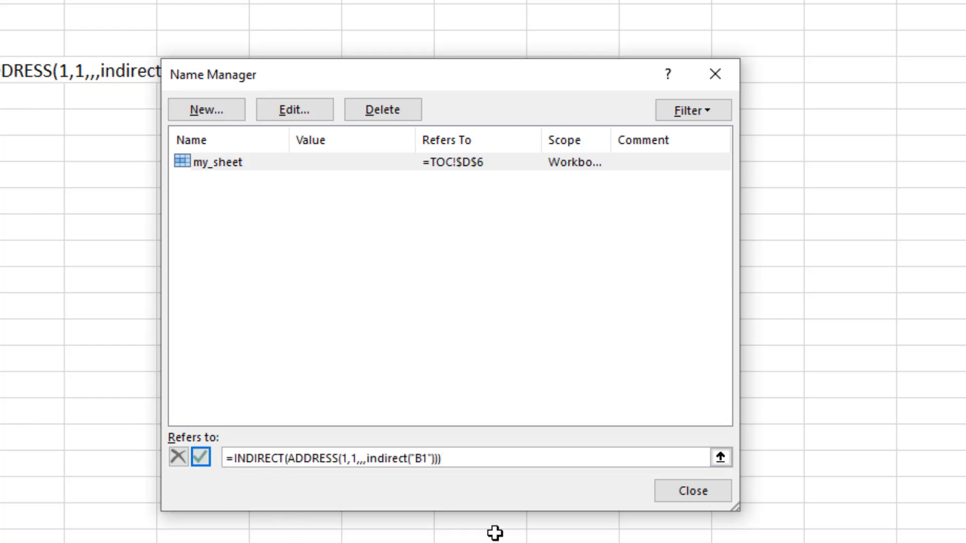
{"action": "left_click", "coordinate": [693, 491]}
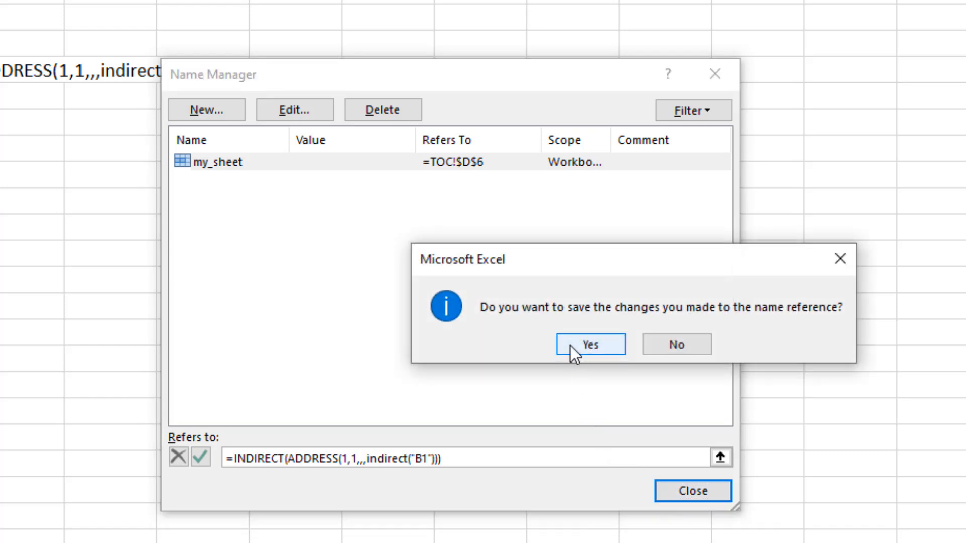
{"action": "left_click", "coordinate": [589, 344]}
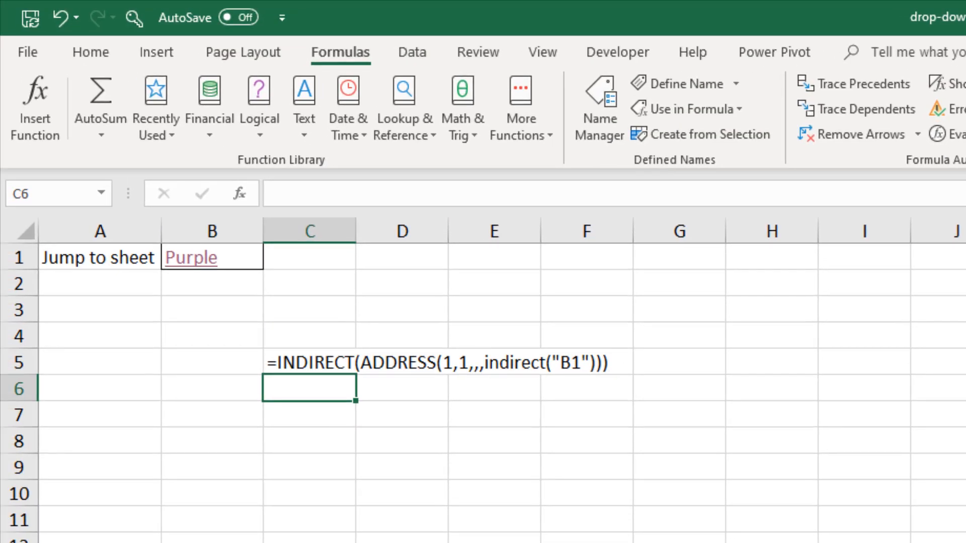
{"action": "mouse_move", "coordinate": [491, 433]}
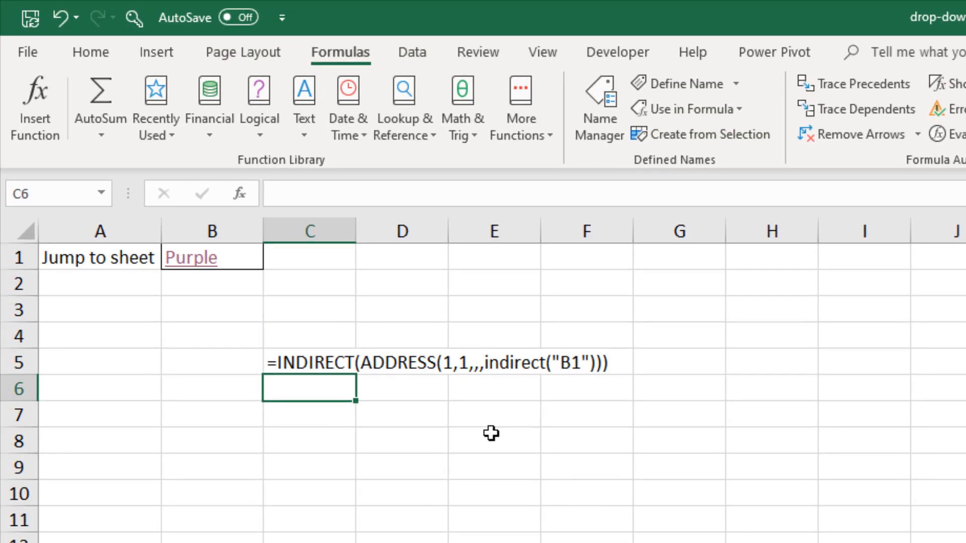
Step: Pick Yellow in B1, follow the link to the Yellow sheet, and return to TOC
{"action": "left_click", "coordinate": [212, 256]}
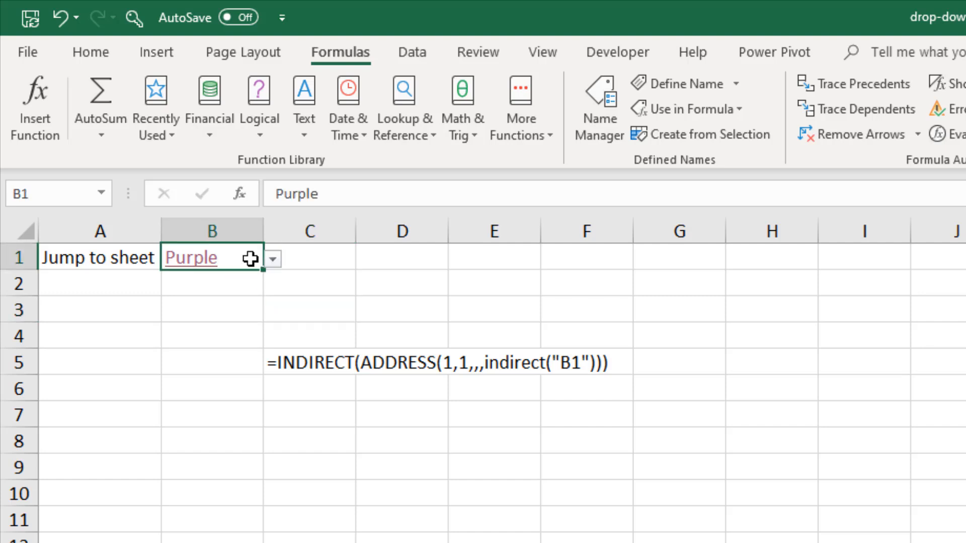
{"action": "left_click", "coordinate": [271, 258]}
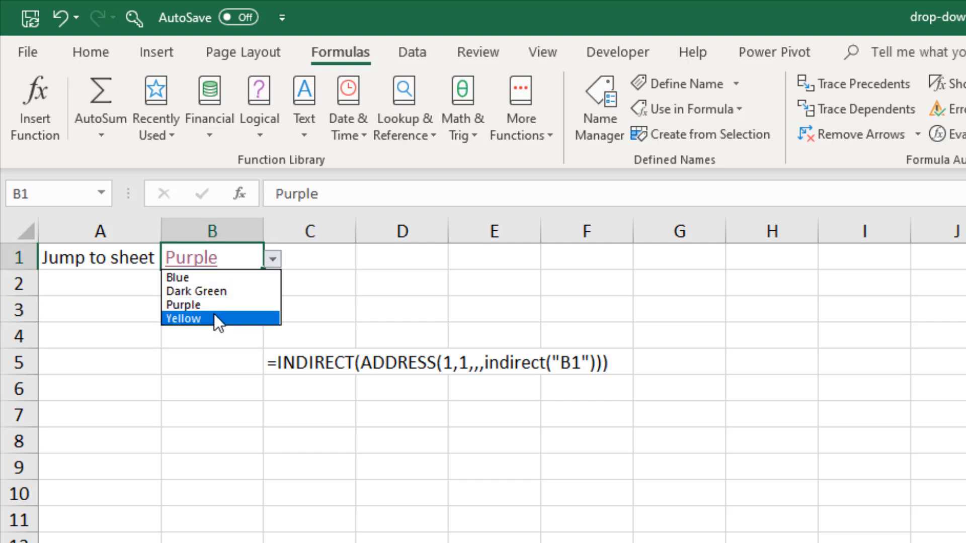
{"action": "left_click", "coordinate": [183, 319]}
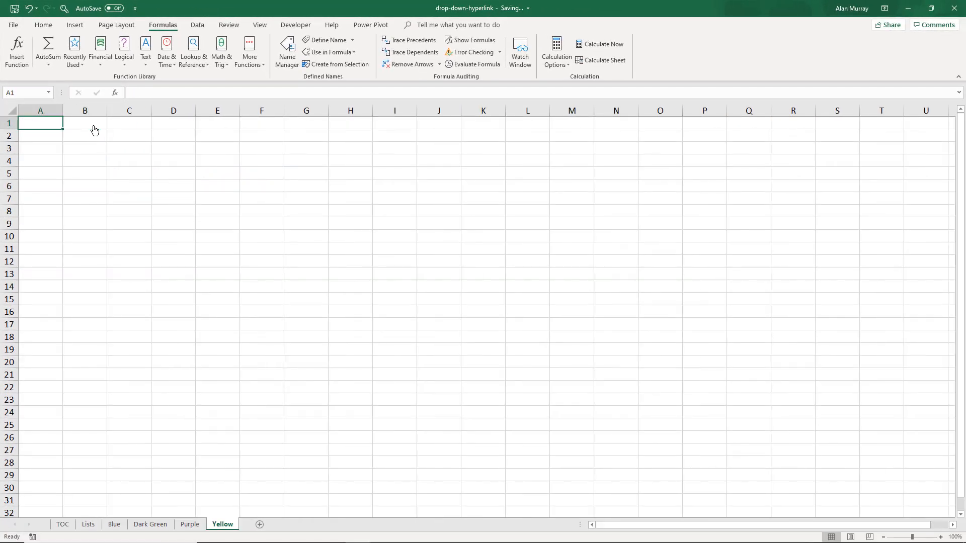
{"action": "mouse_move", "coordinate": [62, 528]}
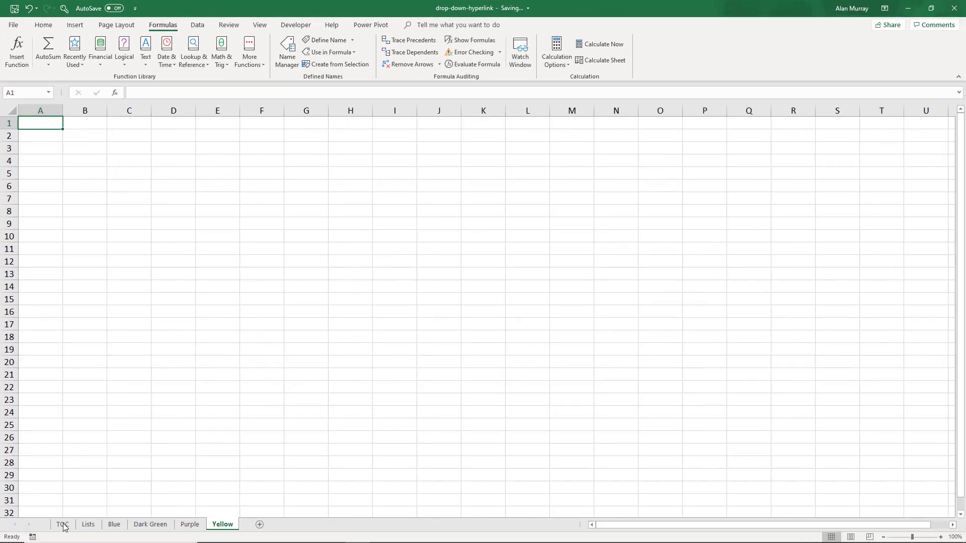
{"action": "left_click", "coordinate": [62, 524]}
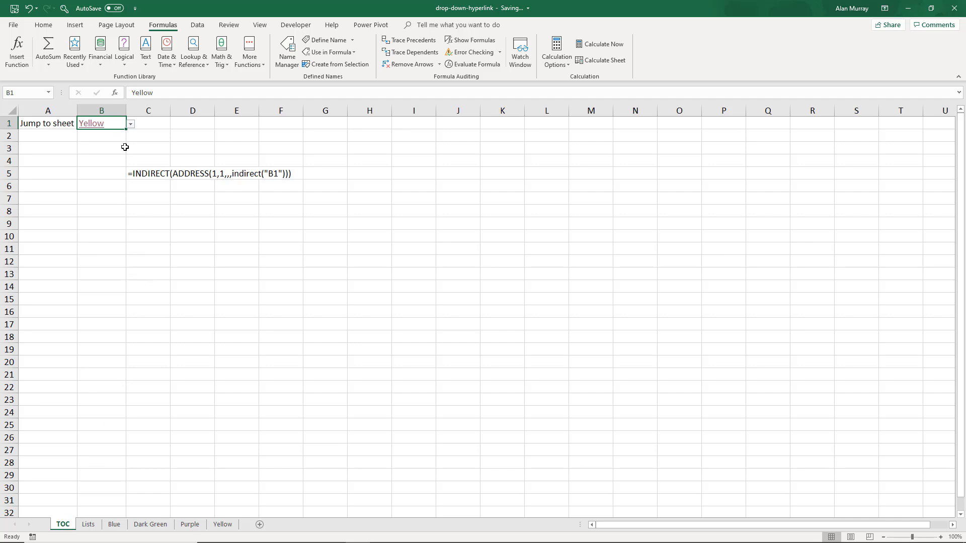
Step: Pick Dark Green in B1, follow the link to that sheet, and return to TOC
{"action": "left_click", "coordinate": [130, 122]}
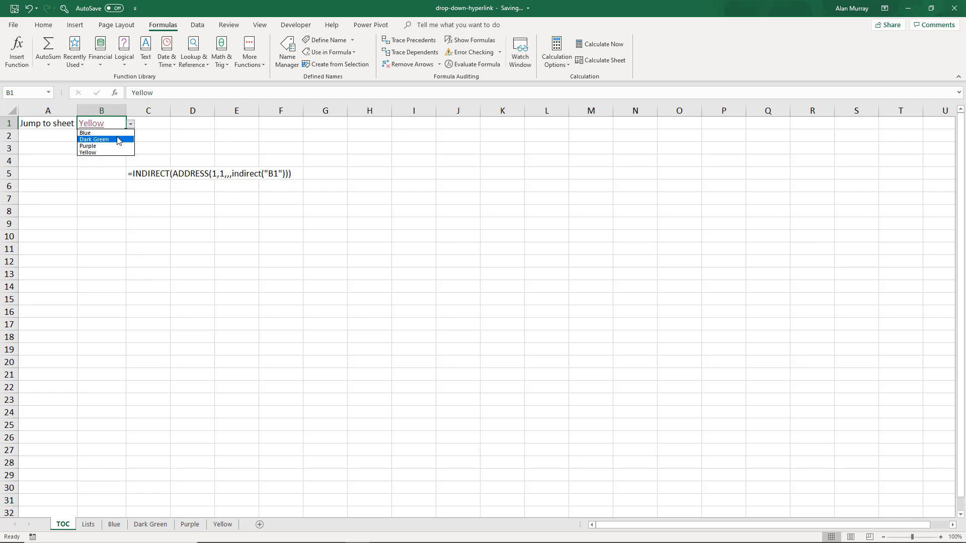
{"action": "left_click", "coordinate": [95, 139]}
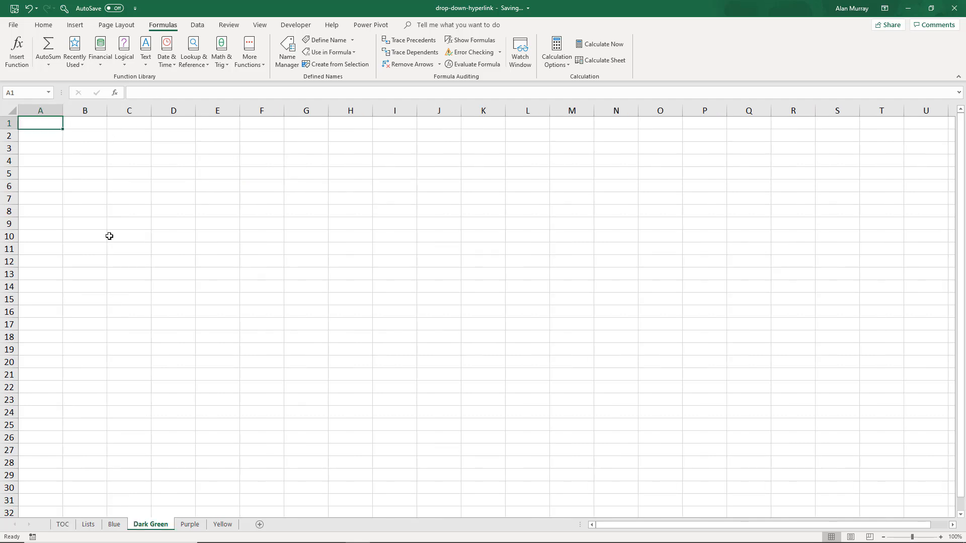
{"action": "left_click", "coordinate": [61, 525]}
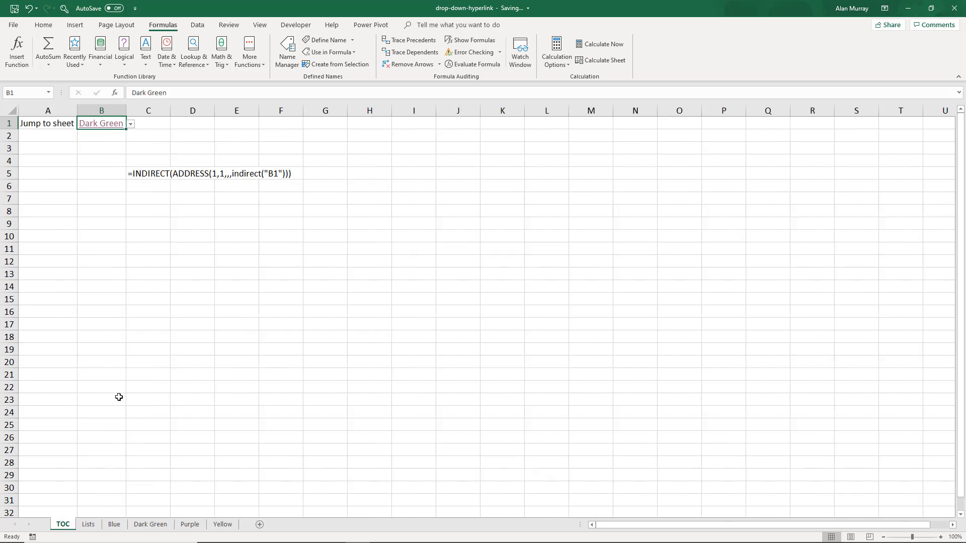
{"action": "left_click", "coordinate": [130, 123]}
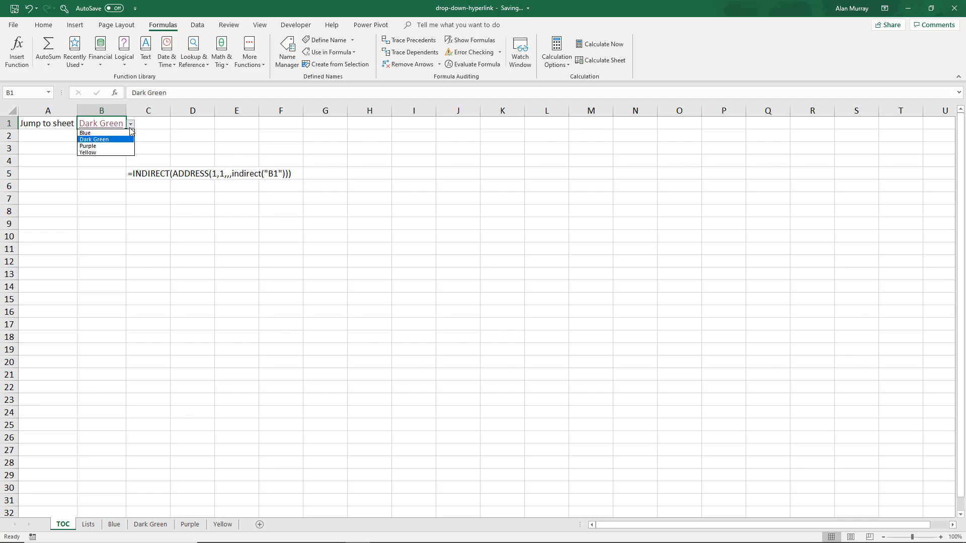
{"action": "mouse_move", "coordinate": [87, 146]}
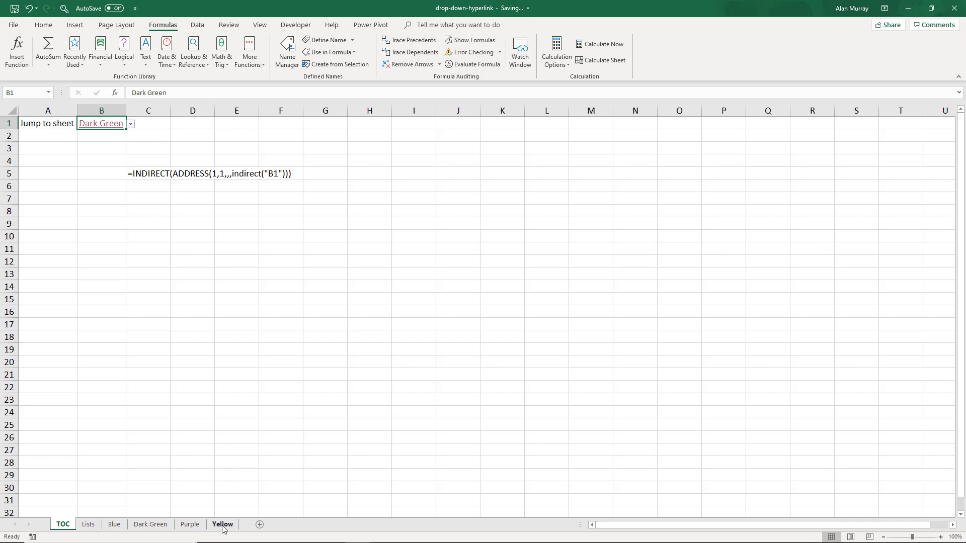
{"action": "mouse_move", "coordinate": [121, 301]}
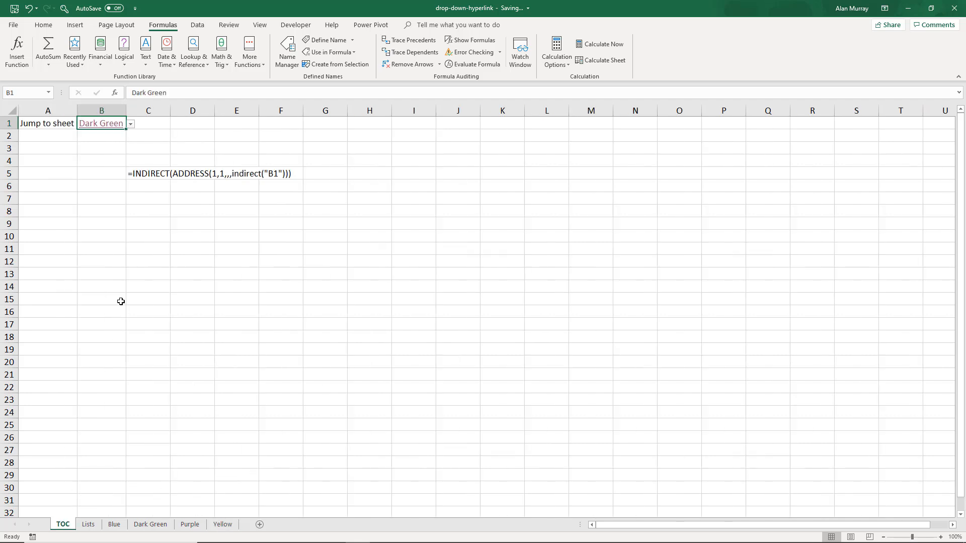